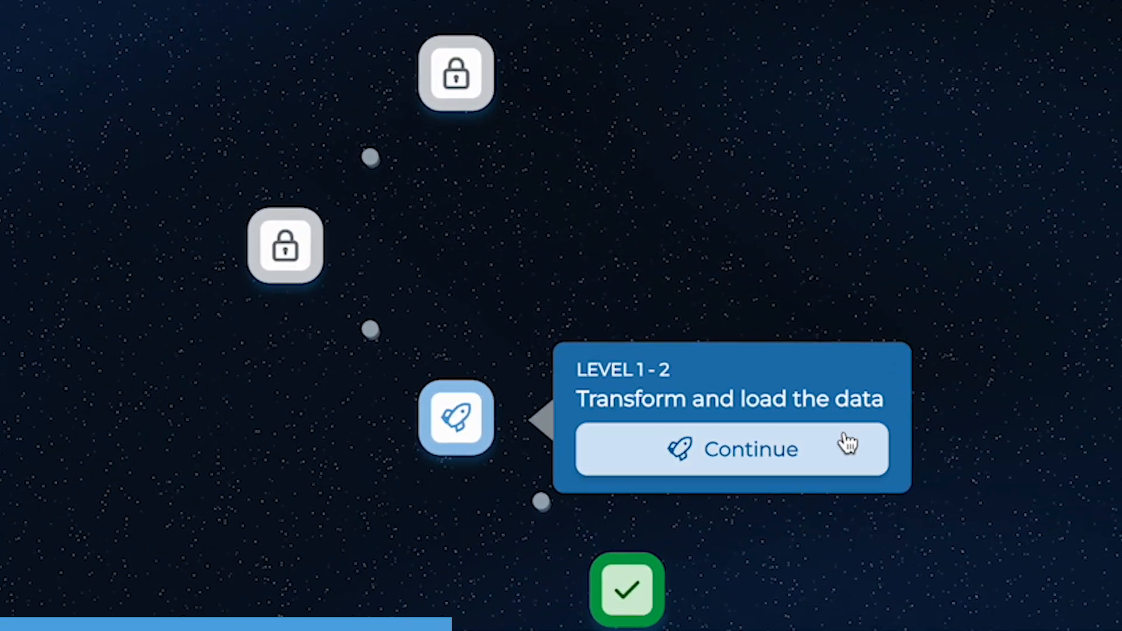
# Step: Resume the Transform and load level and submit the dynamic-filtering answer to question 6
pyautogui.click(731, 449)
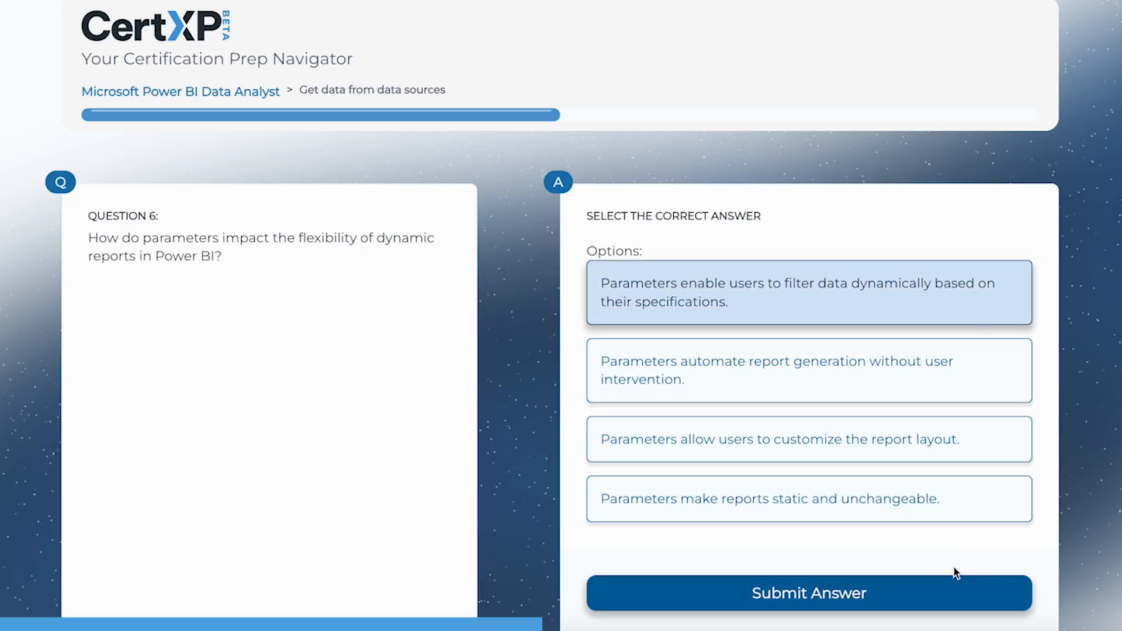
pyautogui.click(810, 592)
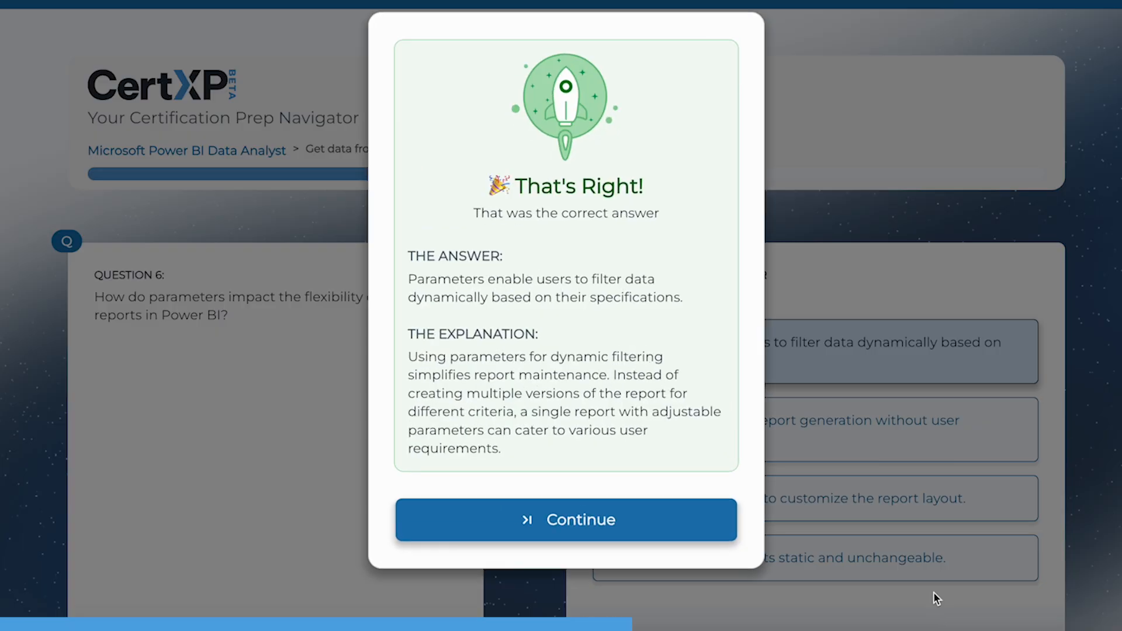
pyautogui.click(566, 520)
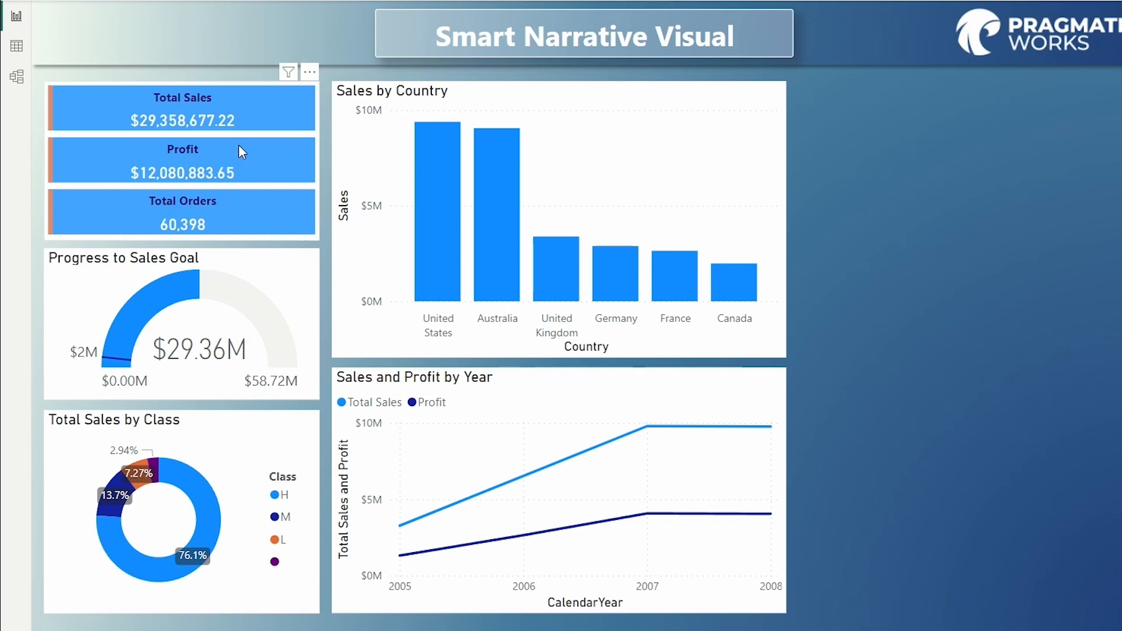
pyautogui.moveTo(239, 217)
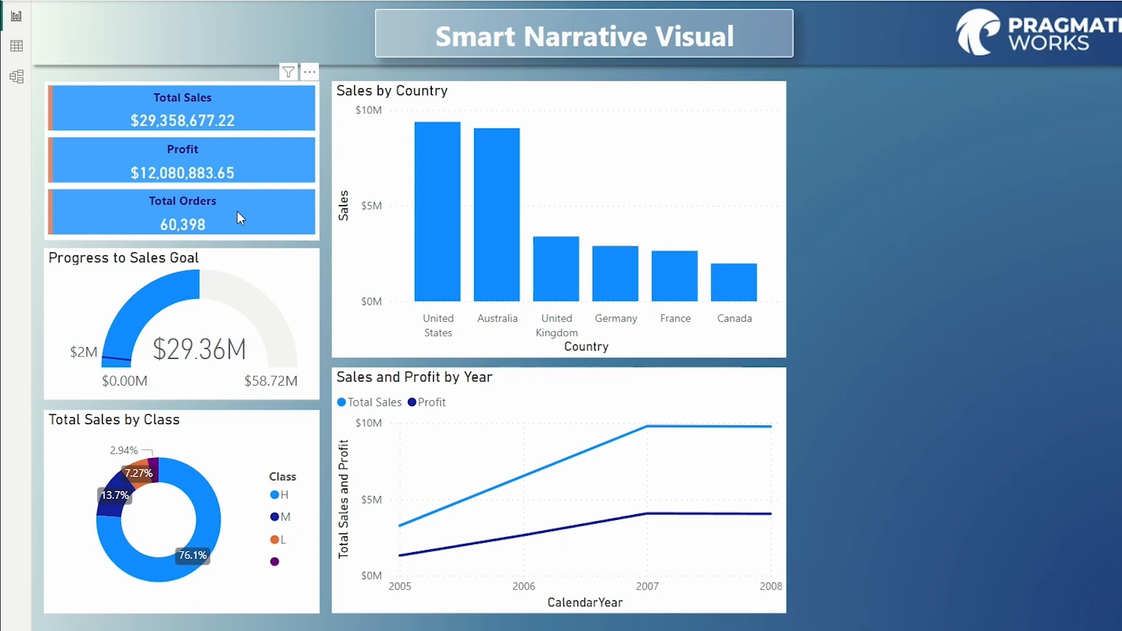
pyautogui.moveTo(441, 207)
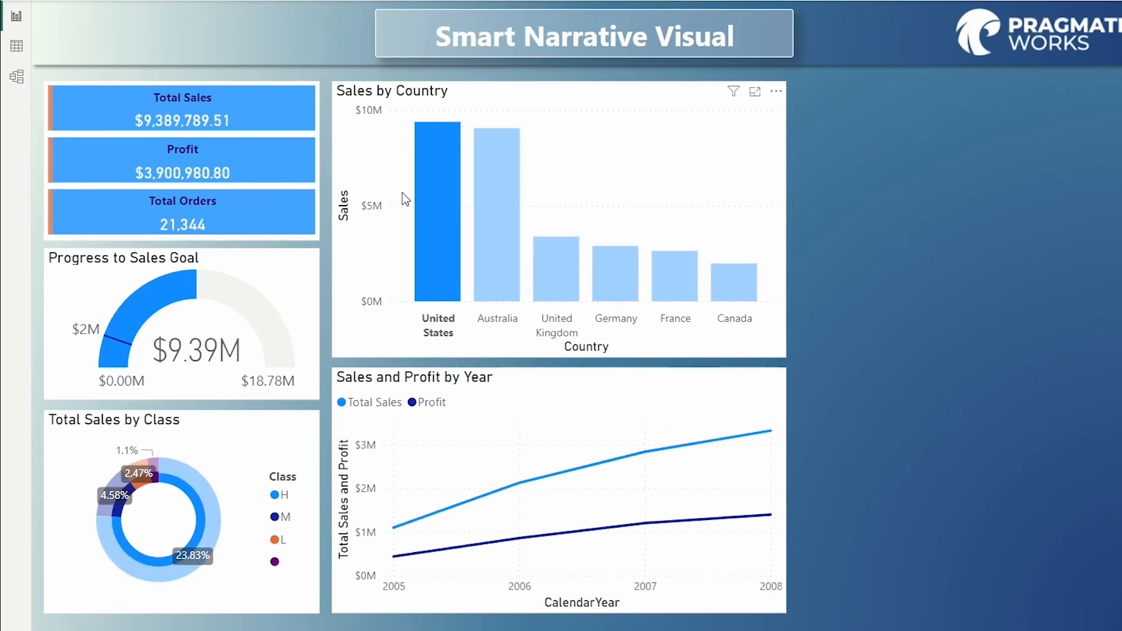
pyautogui.moveTo(425, 348)
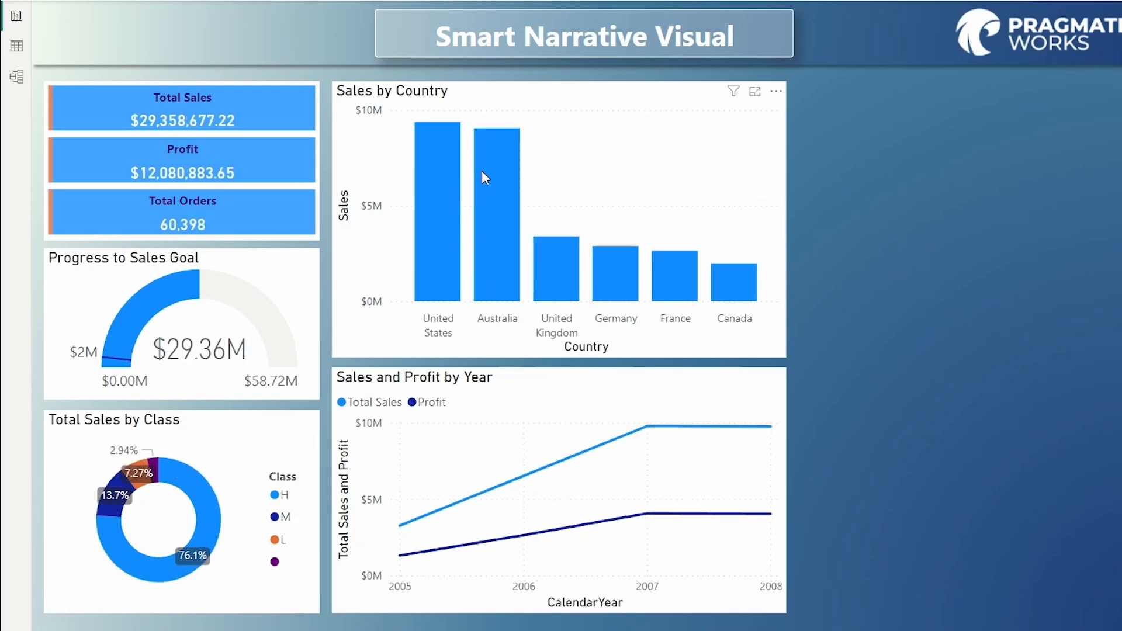
pyautogui.moveTo(239, 322)
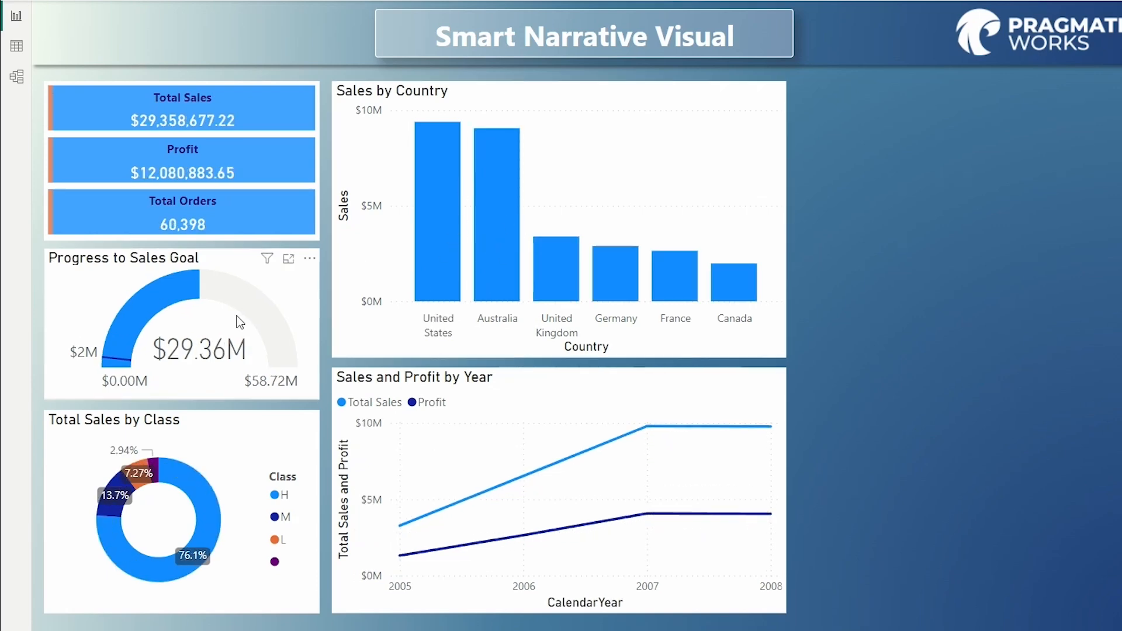
pyautogui.moveTo(131, 261)
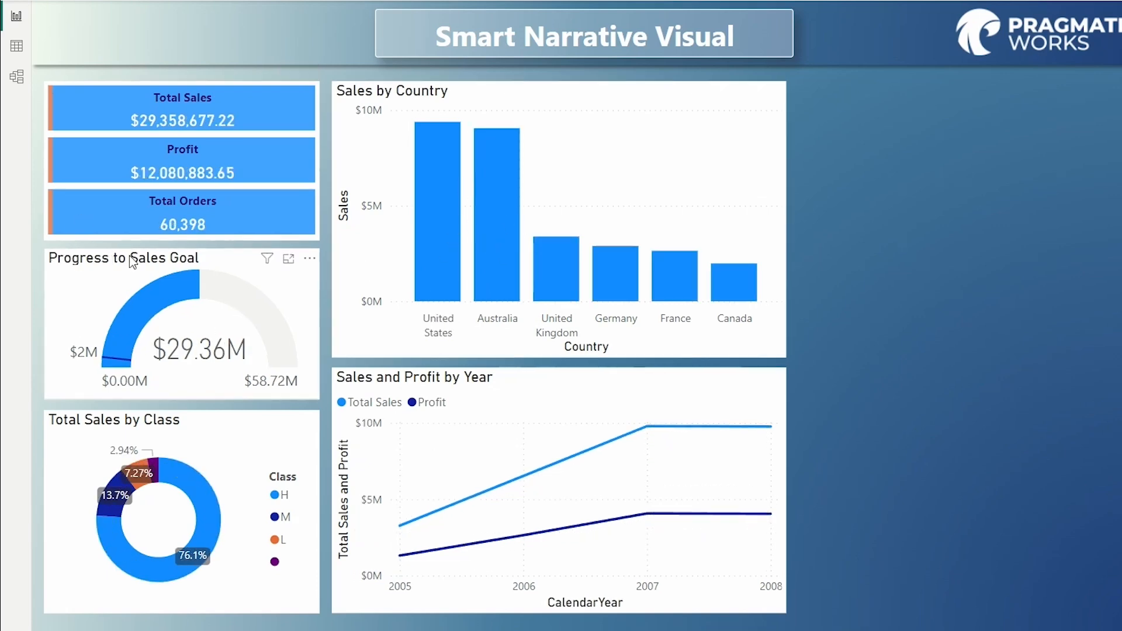
pyautogui.moveTo(479, 193)
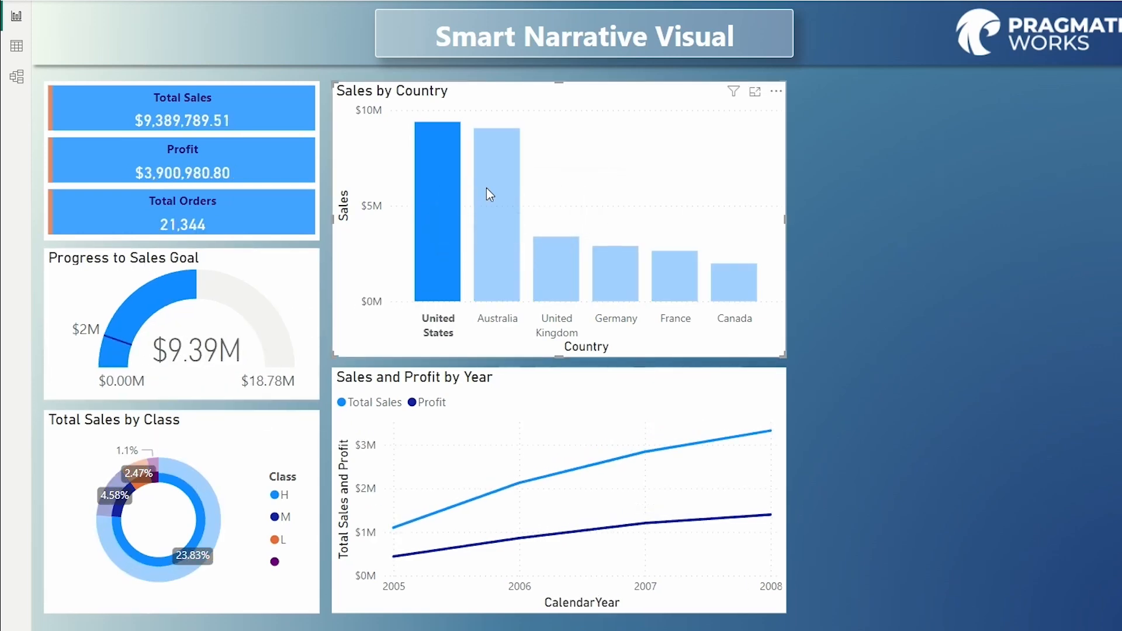
pyautogui.click(556, 269)
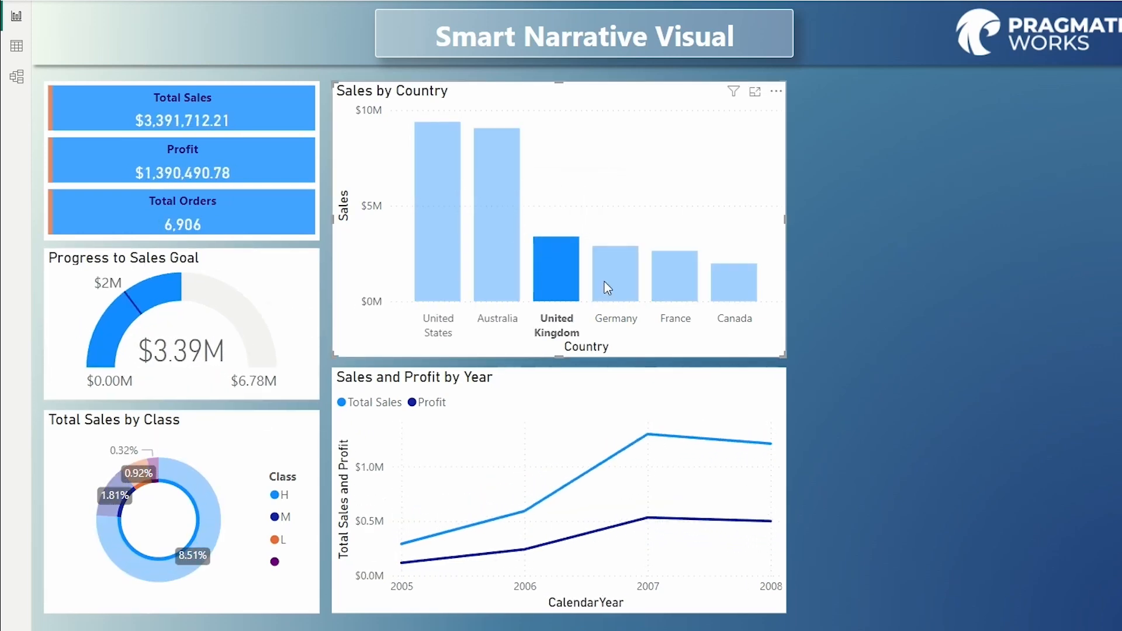
pyautogui.click(675, 277)
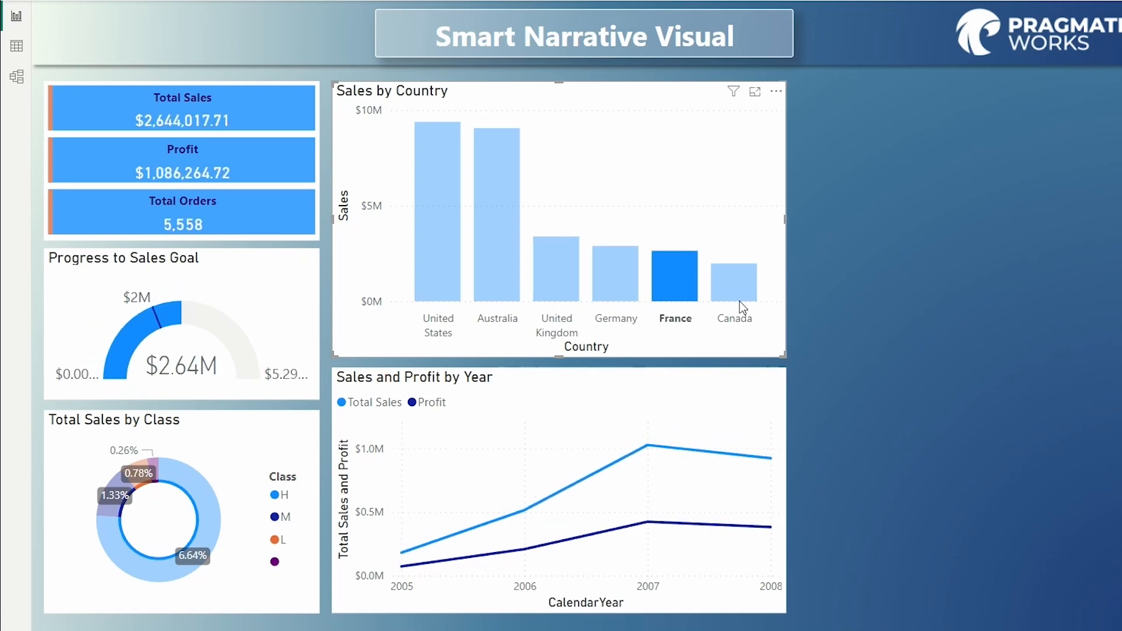
pyautogui.click(734, 279)
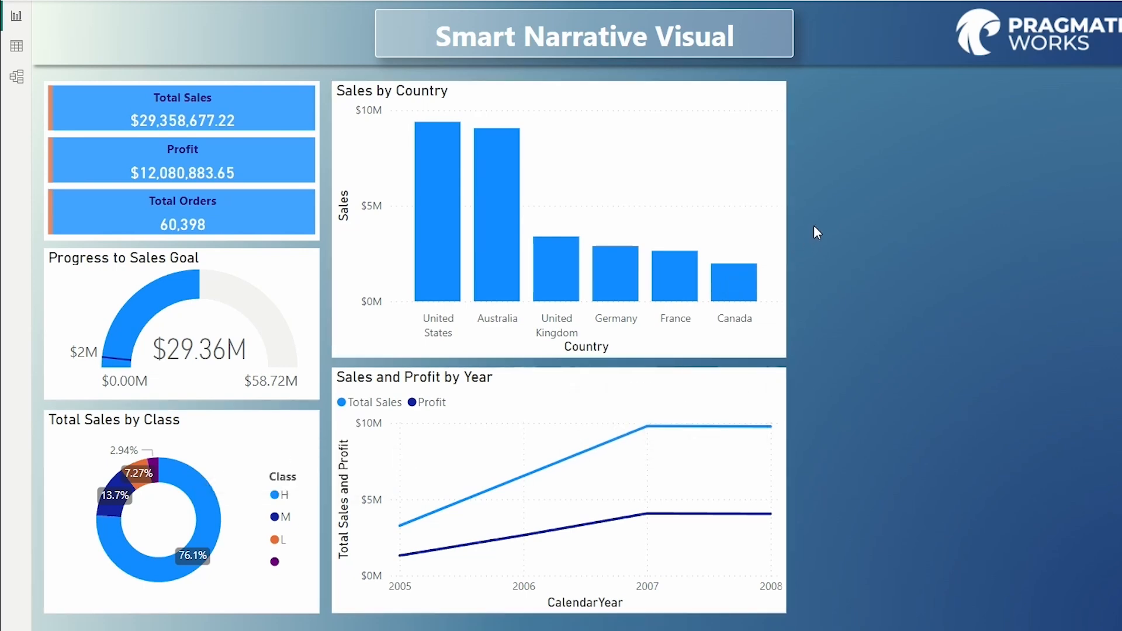
pyautogui.moveTo(1029, 215)
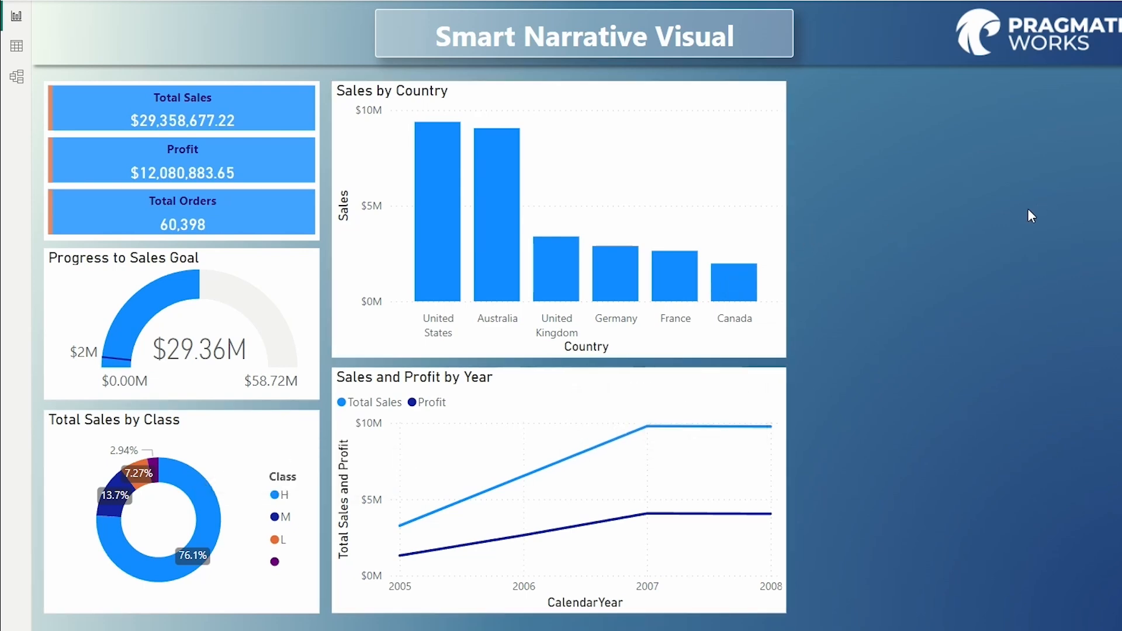
# Step: Check the Sales by Country chart's options, then insert a custom Narrative visual
pyautogui.rightClick(568, 126)
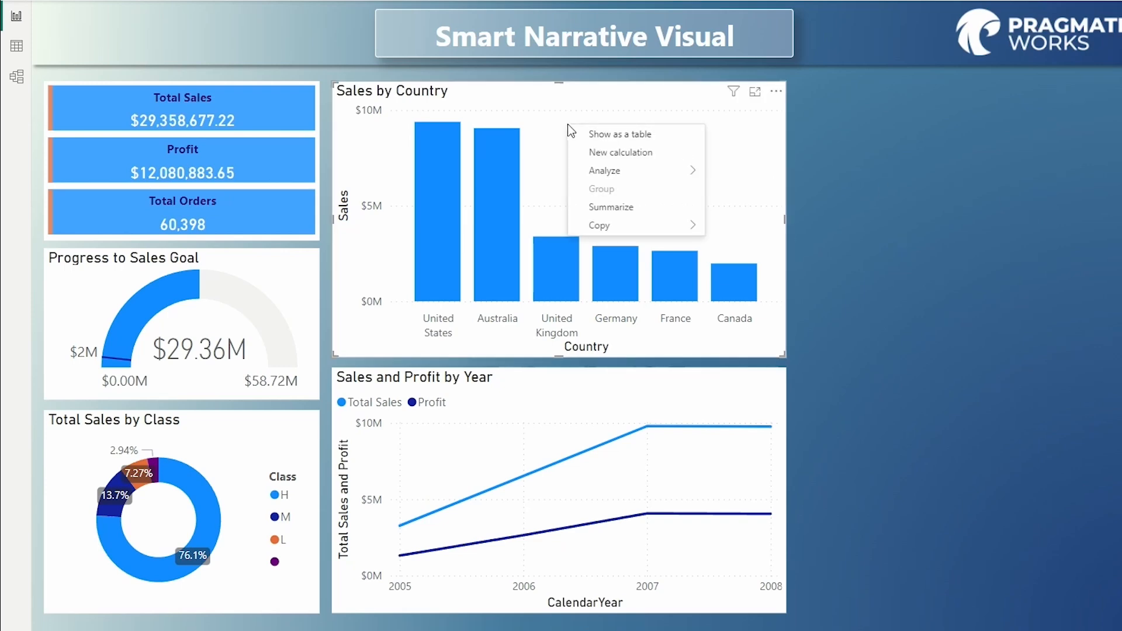
pyautogui.moveTo(653, 211)
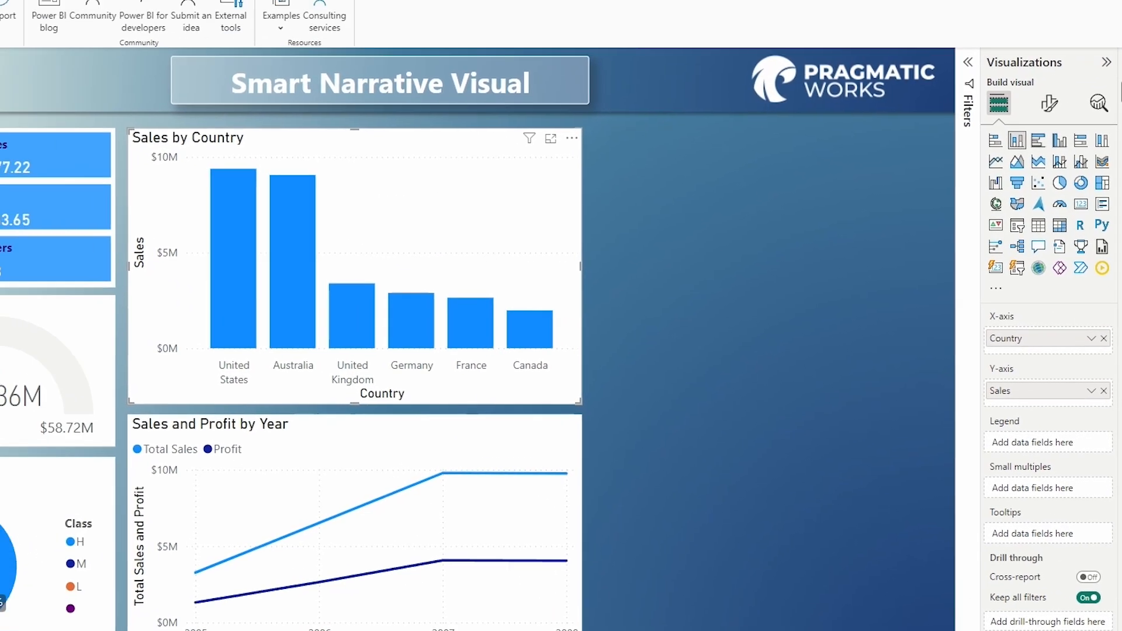
pyautogui.click(125, 36)
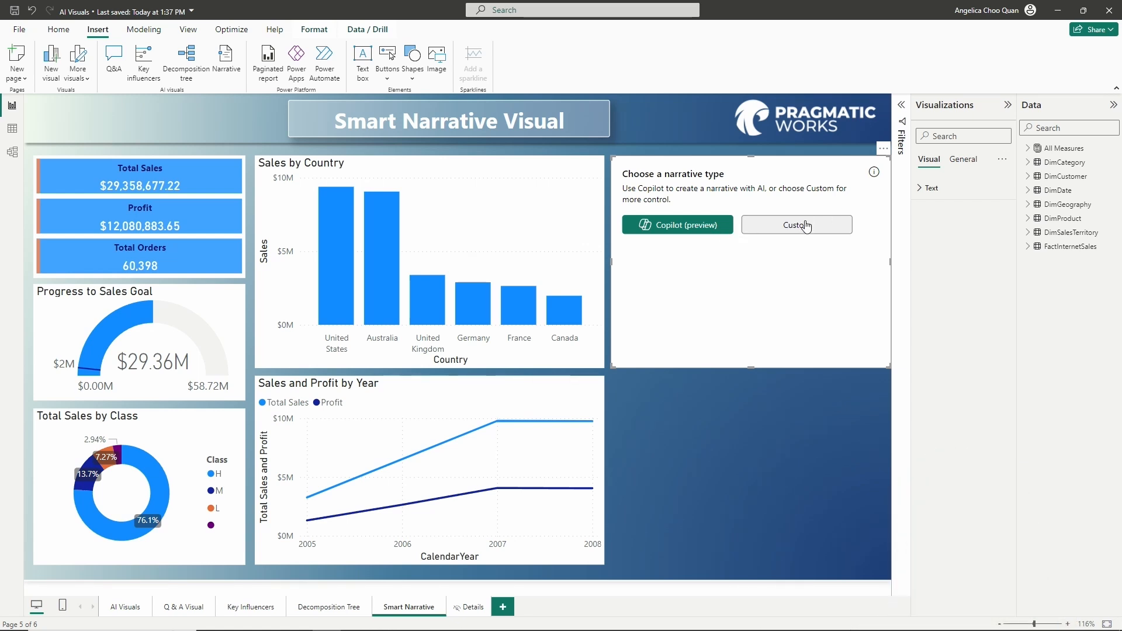
pyautogui.click(797, 224)
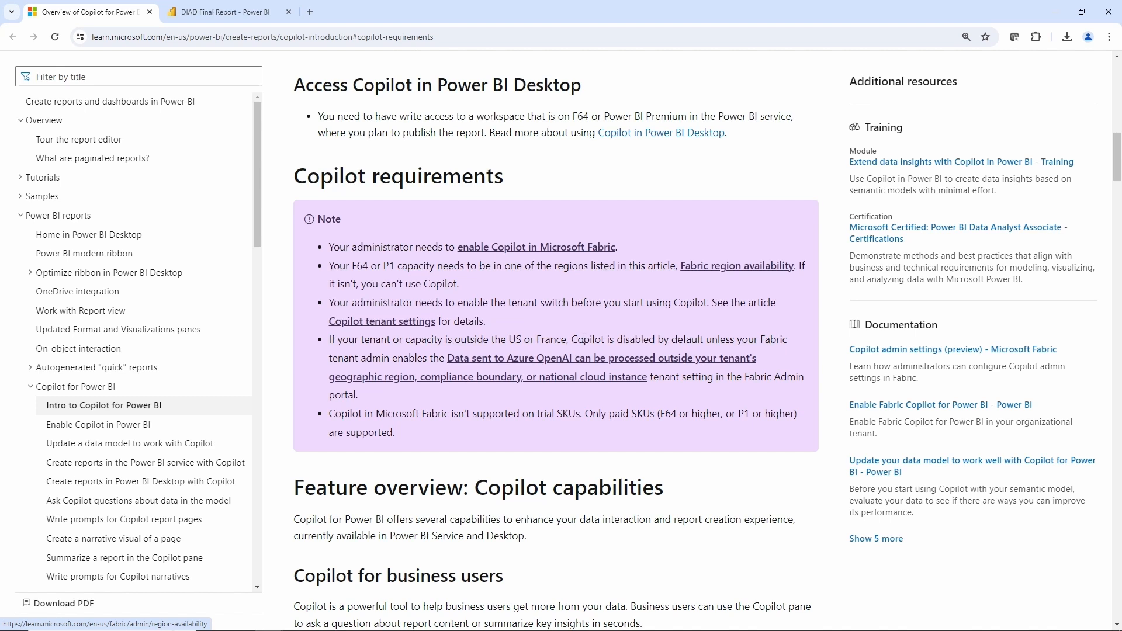
pyautogui.moveTo(518, 319)
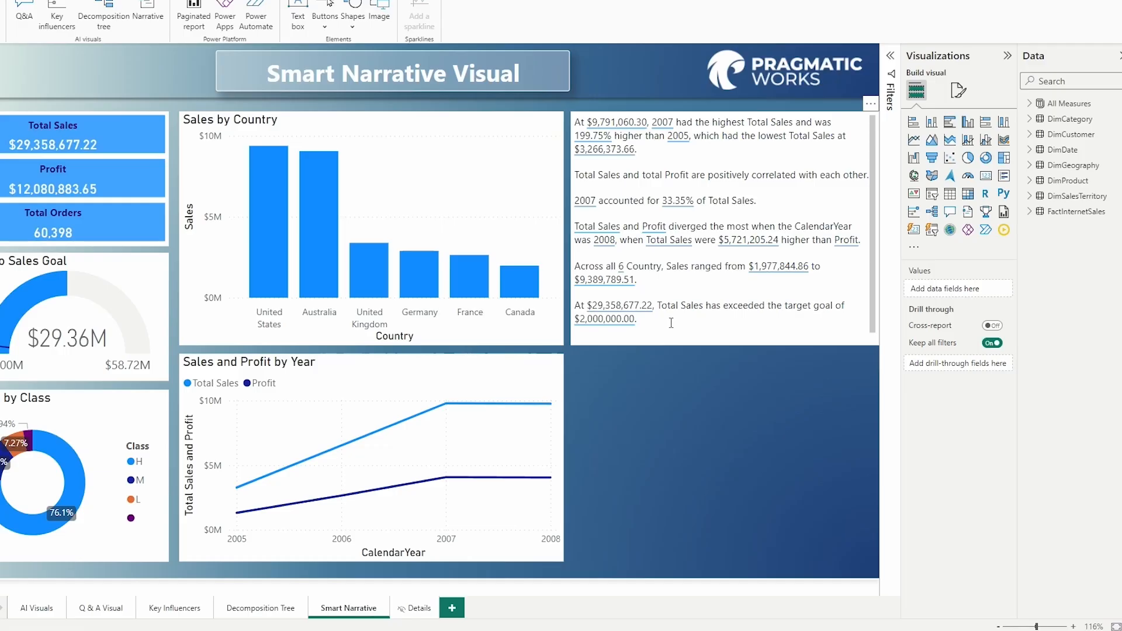
pyautogui.moveTo(656, 144)
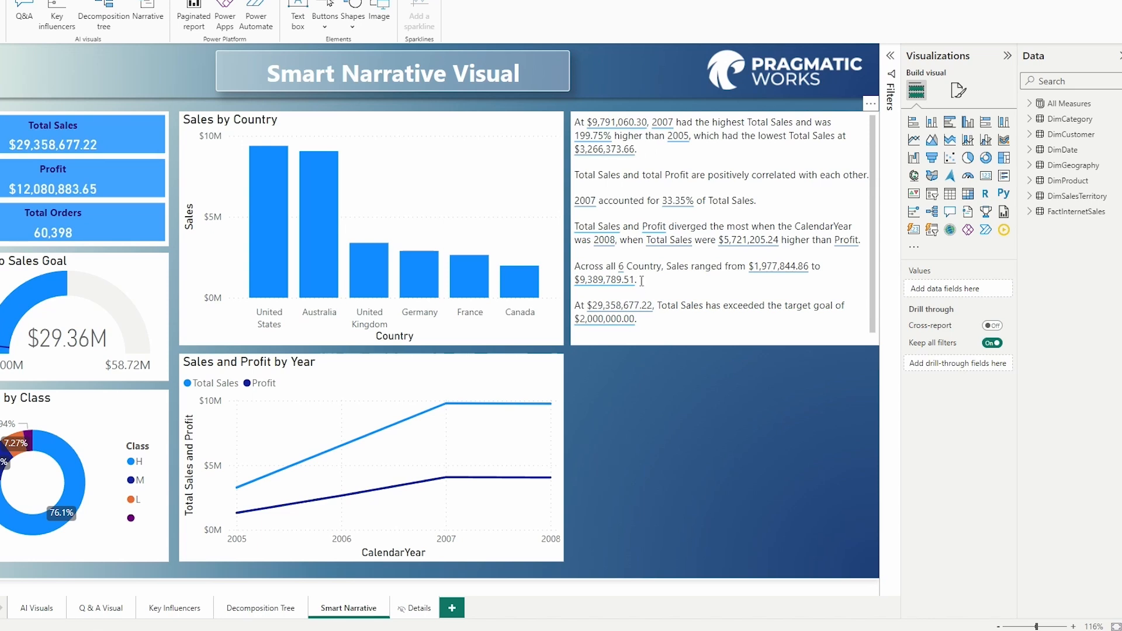
# Step: Add the line 'Return Total Cost' at the end of the narrative text
pyautogui.scroll(-3)
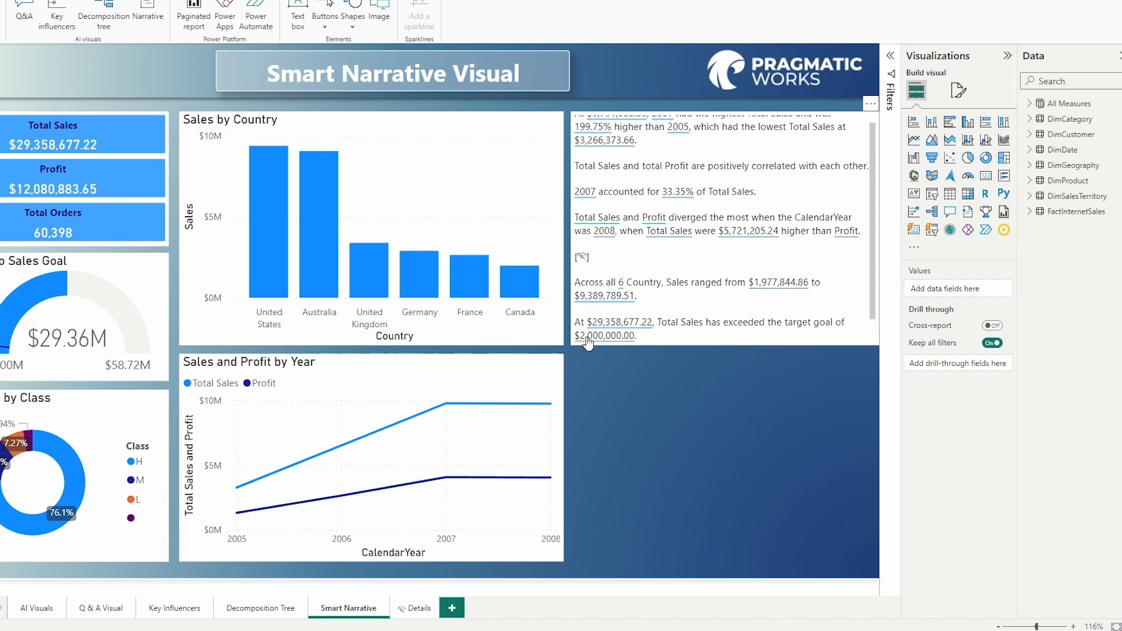
pyautogui.click(590, 336)
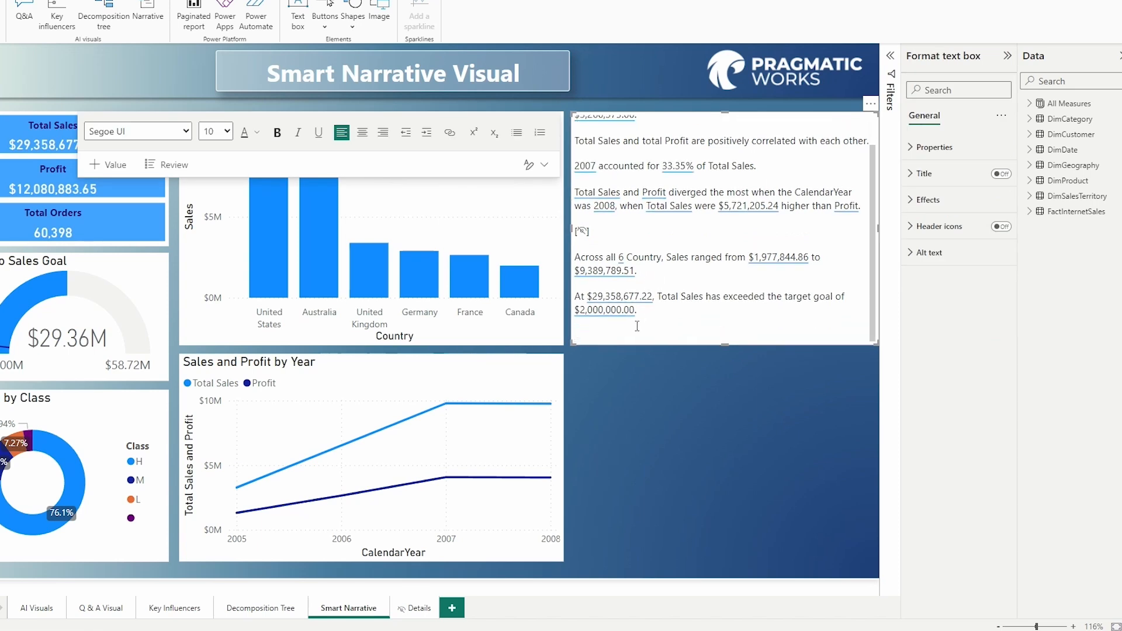
pyautogui.write('Return')
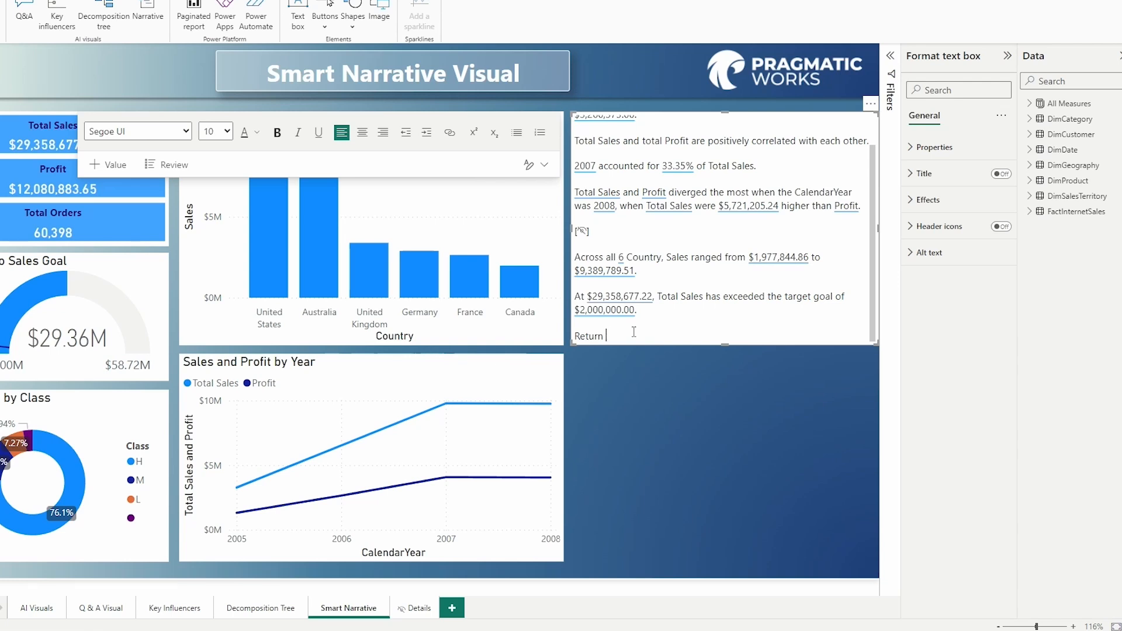
pyautogui.write('Total')
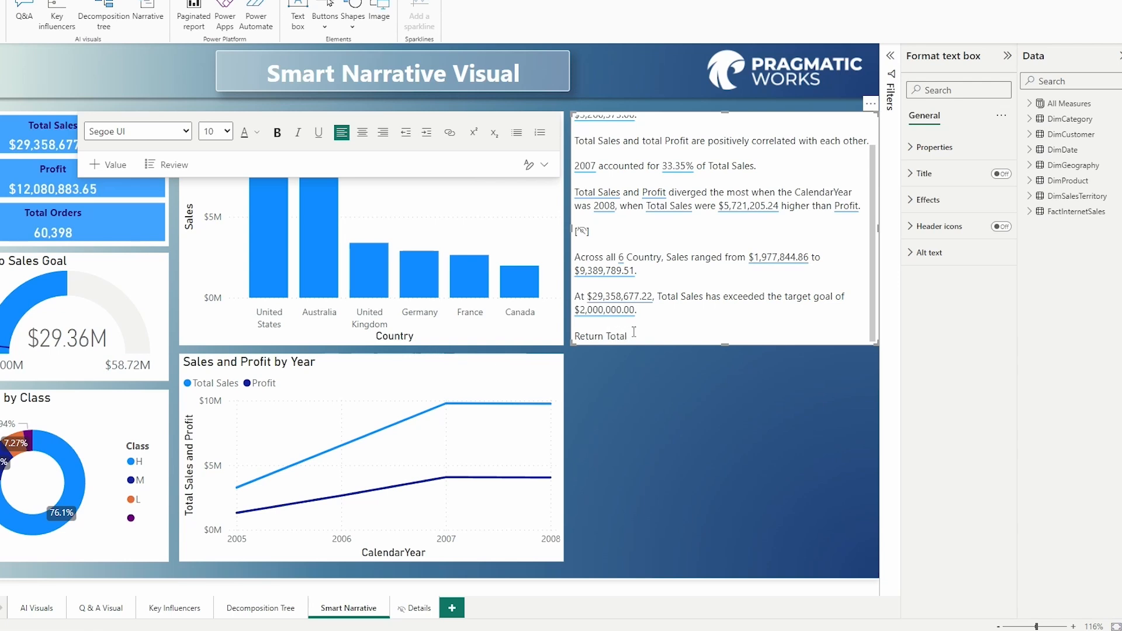
pyautogui.write('Cost')
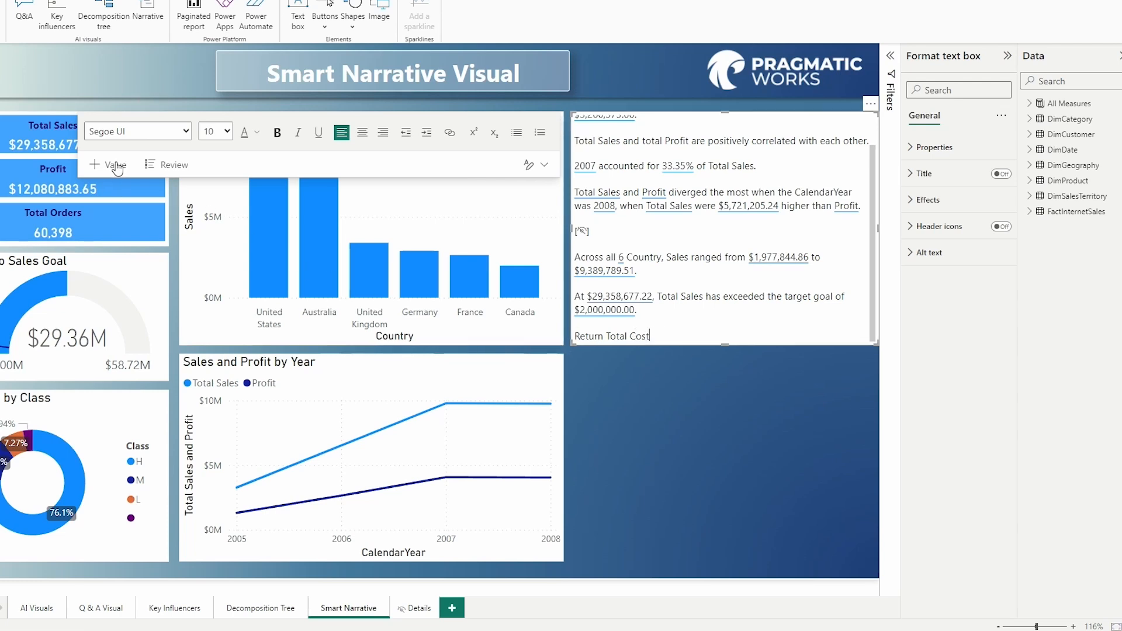
# Step: Insert a Total Cost dynamic value formatted as currency, showing $17,277,793.58
pyautogui.click(109, 165)
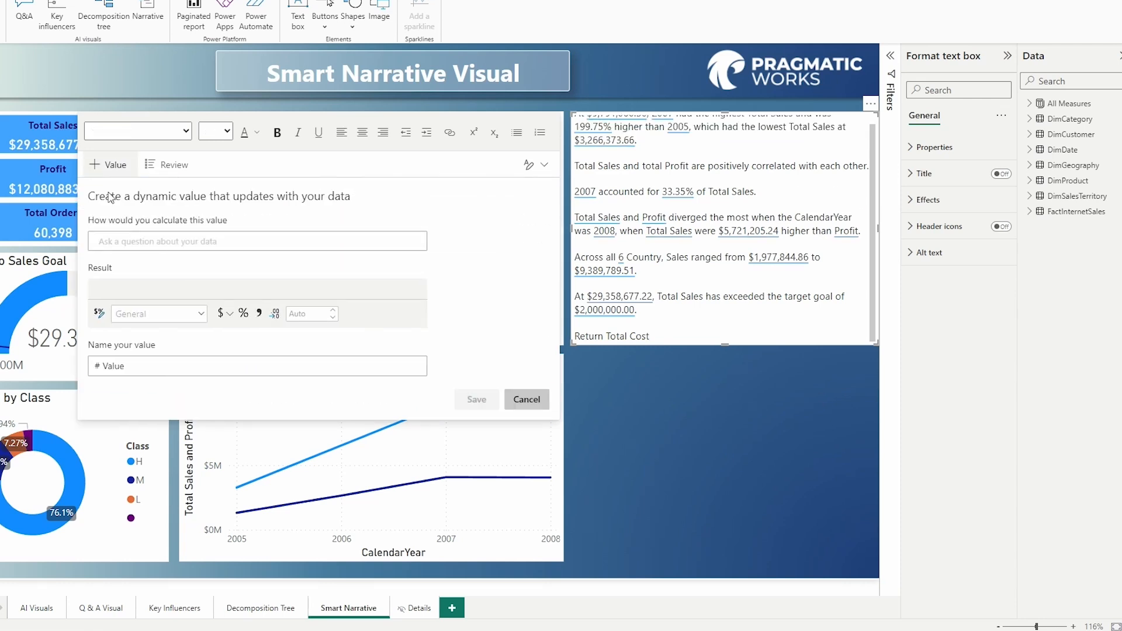
pyautogui.moveTo(242, 195)
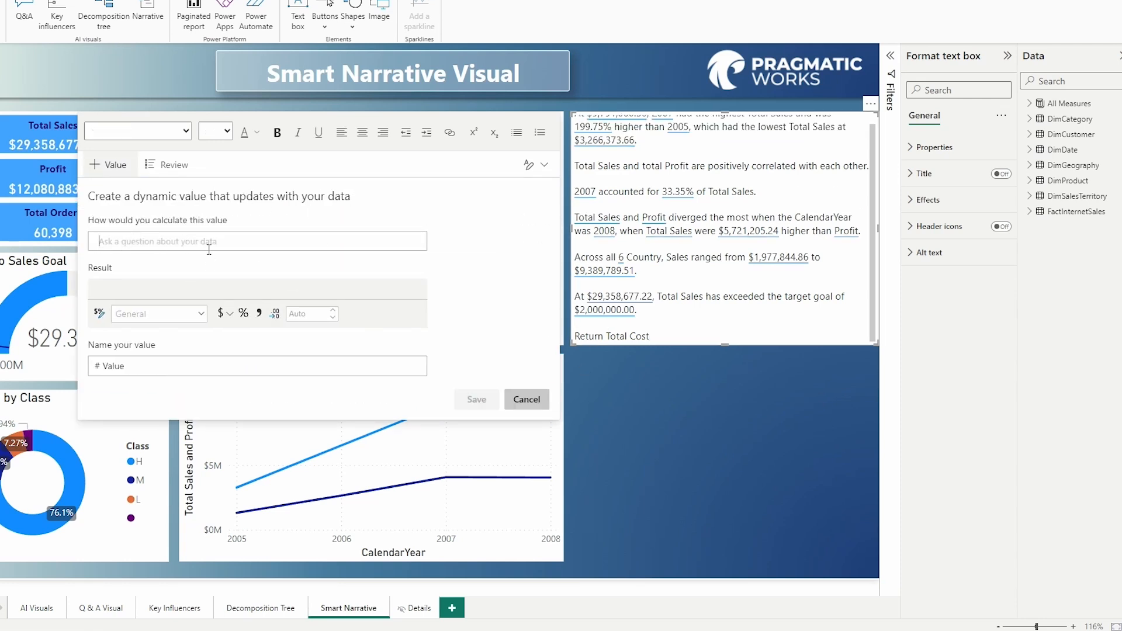
pyautogui.write('Total Cost')
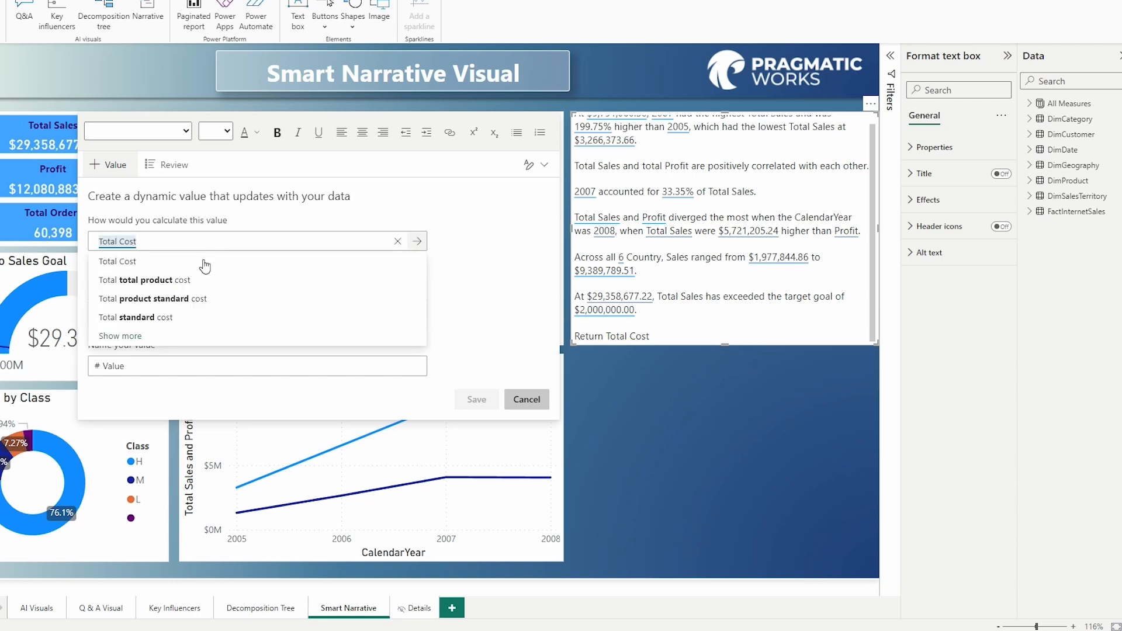
pyautogui.click(417, 241)
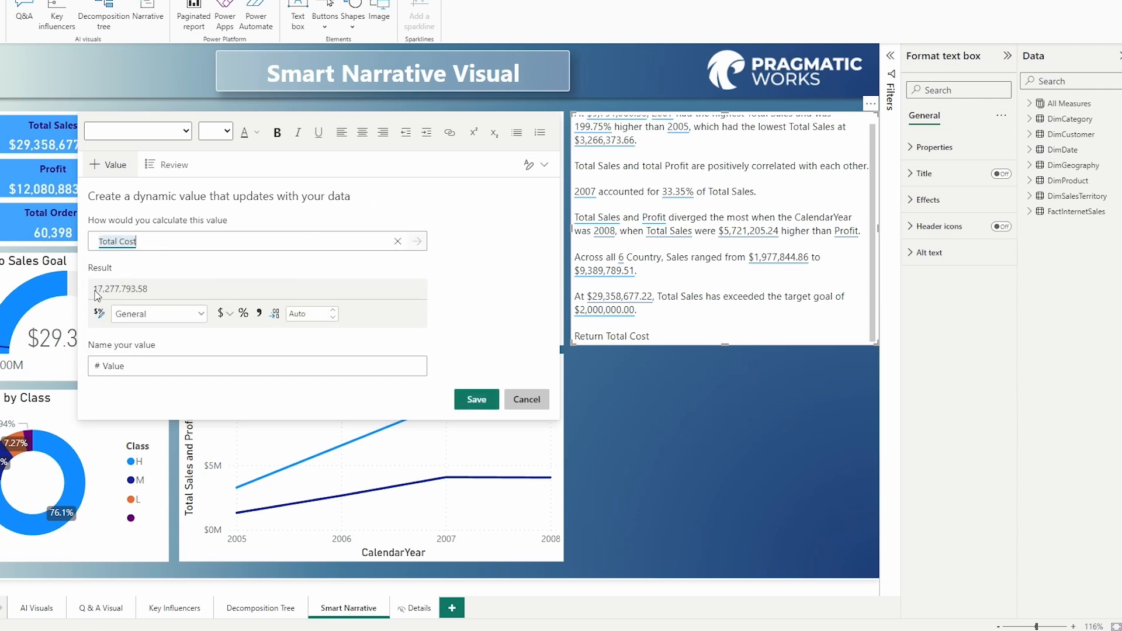
pyautogui.moveTo(243, 313)
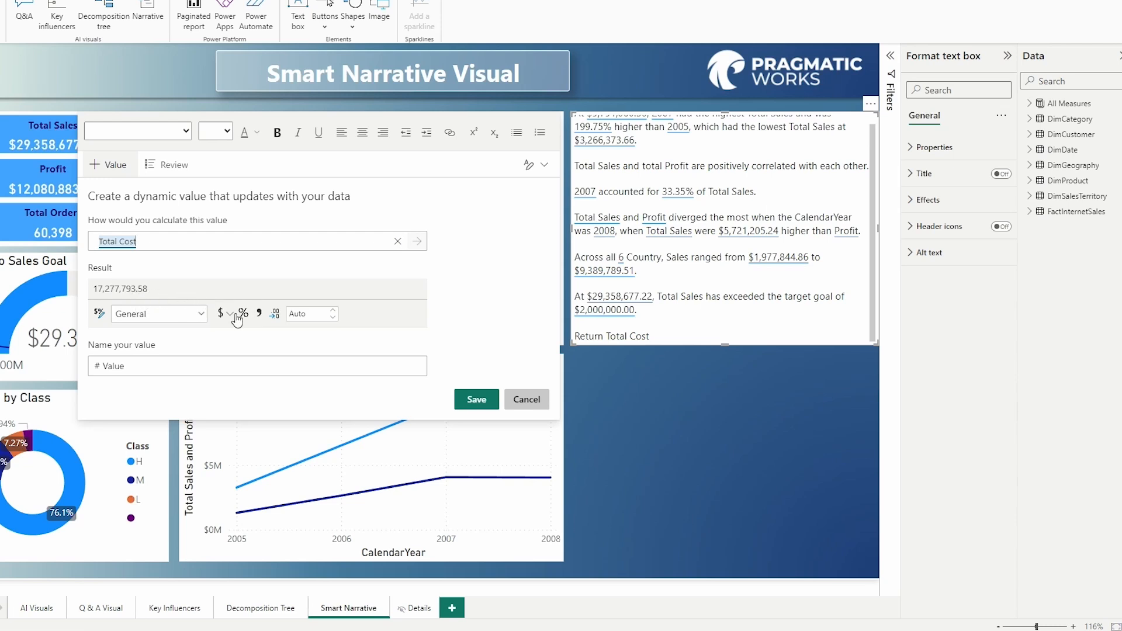
pyautogui.moveTo(221, 313)
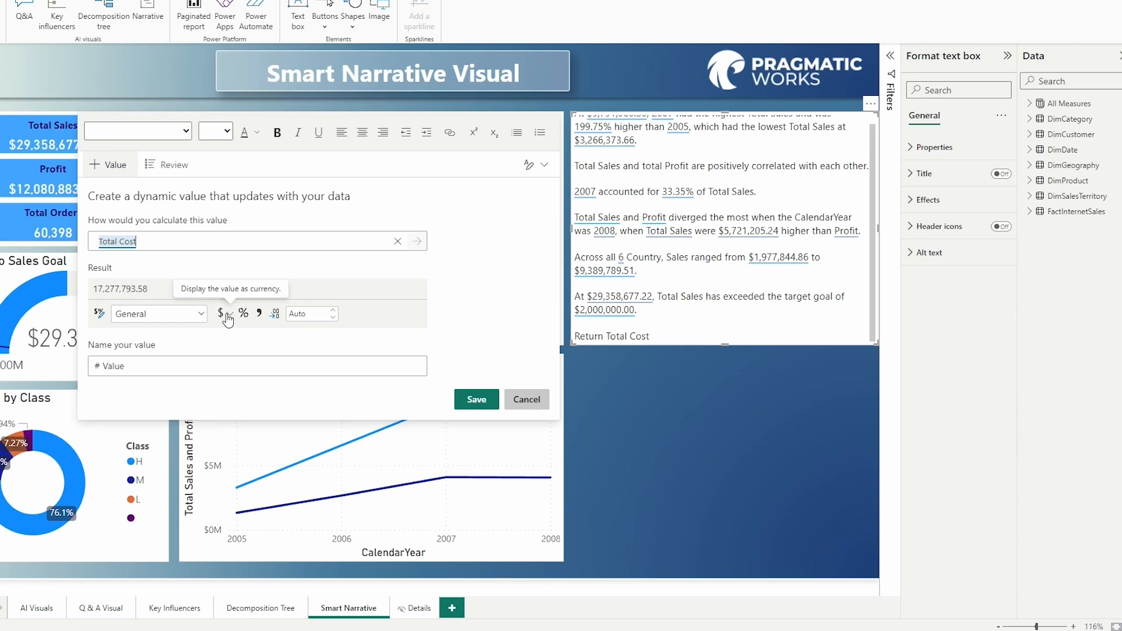
pyautogui.click(221, 314)
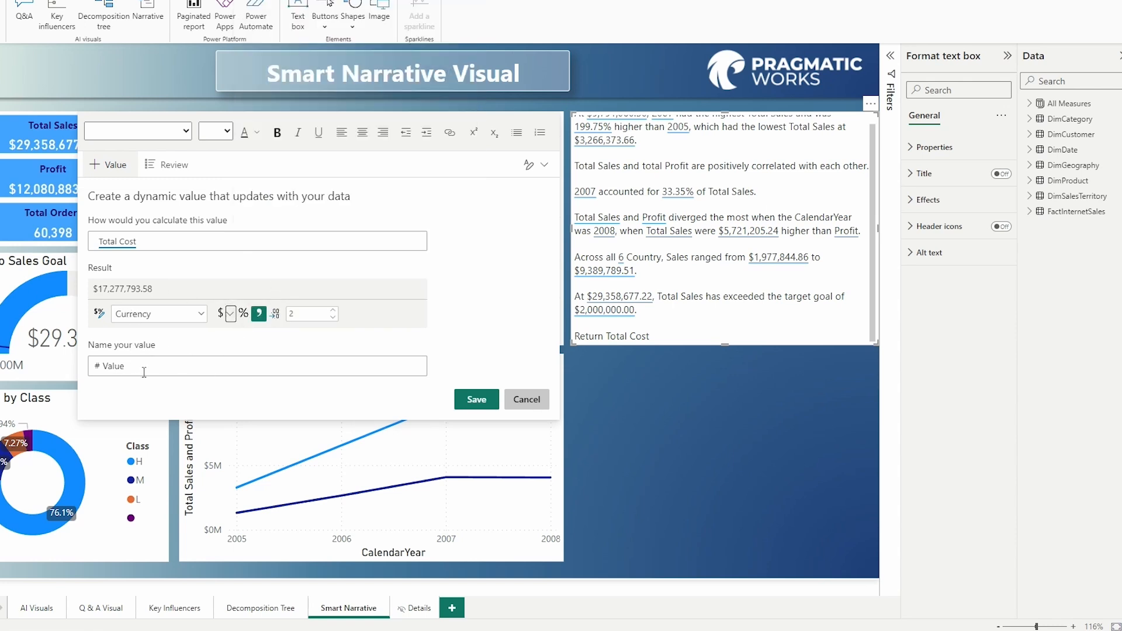
pyautogui.click(477, 399)
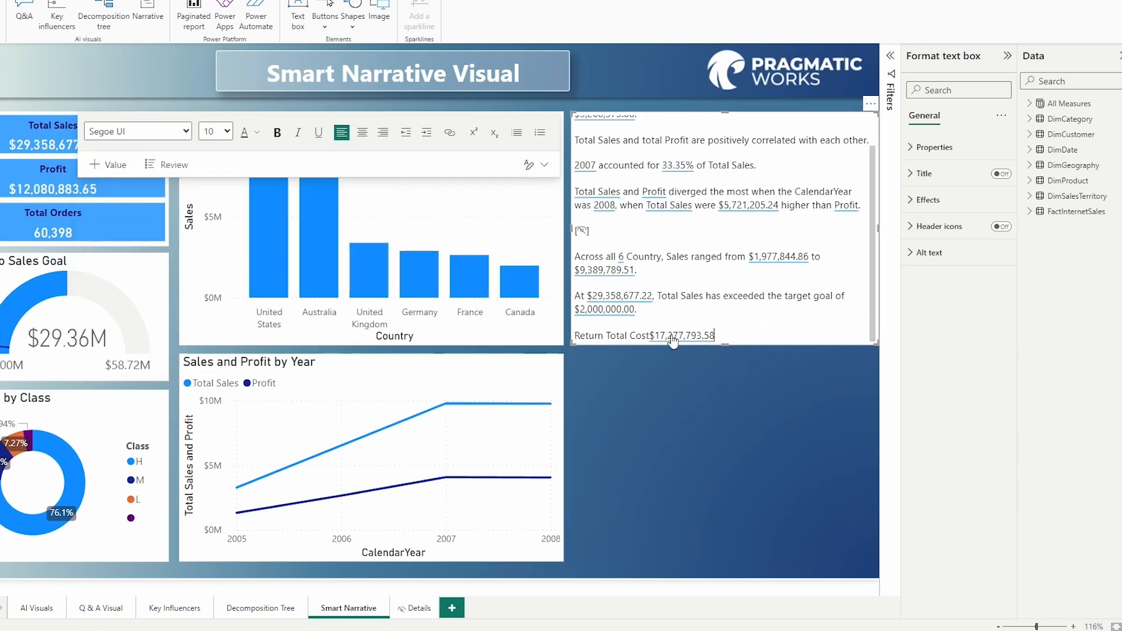
pyautogui.moveTo(736, 320)
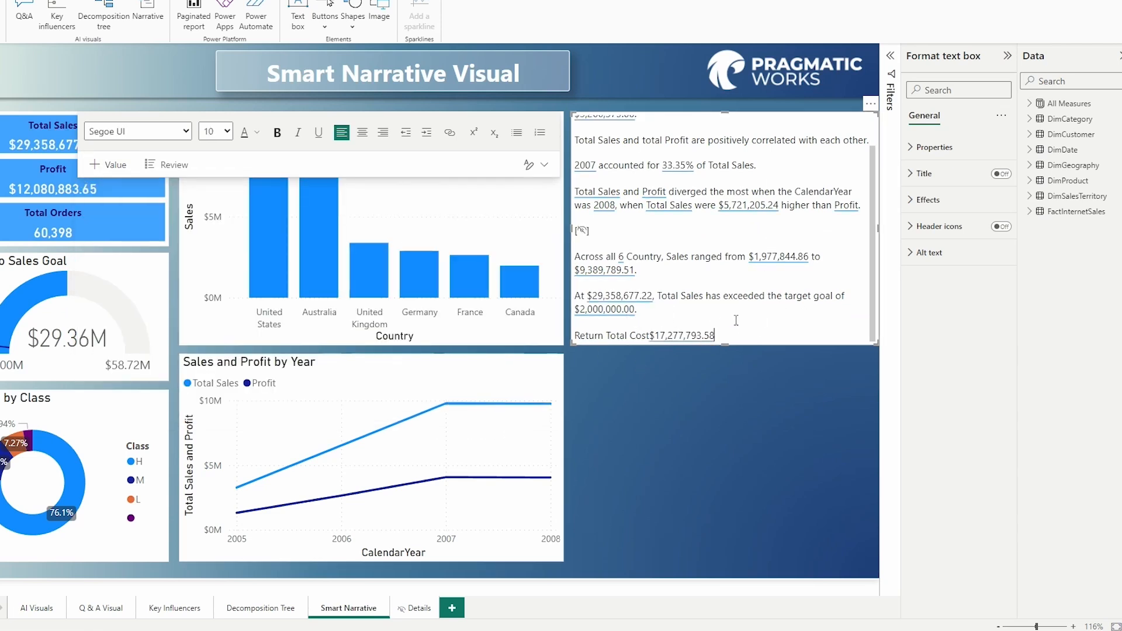
pyautogui.moveTo(297, 140)
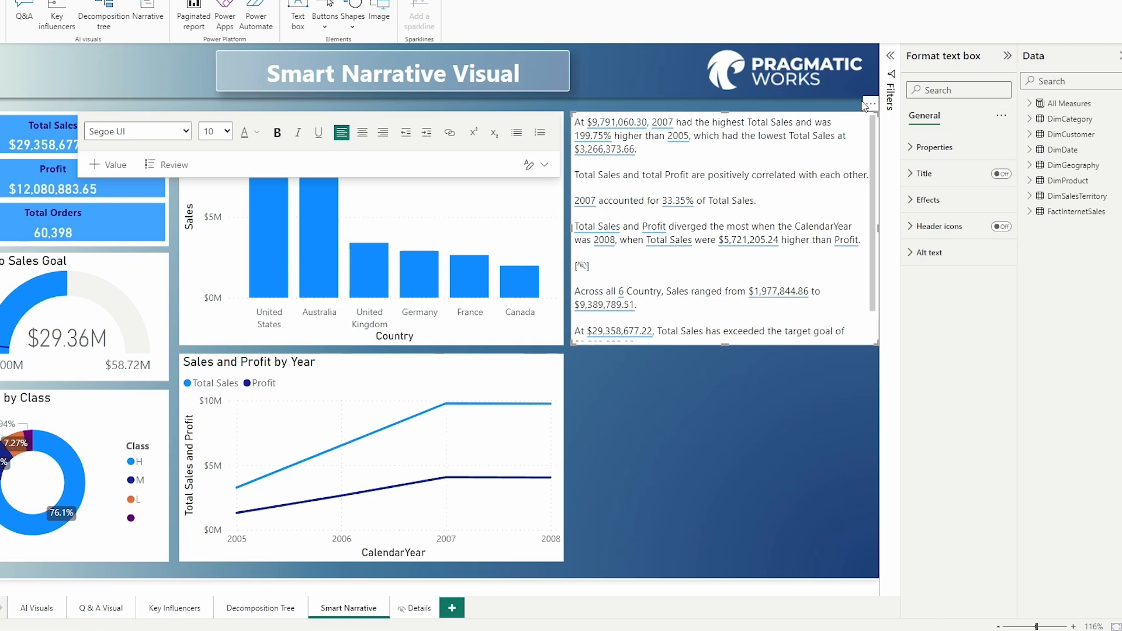
# Step: Start a Copilot narrative with the prompt to summarize data as bulleted key insights
pyautogui.click(871, 103)
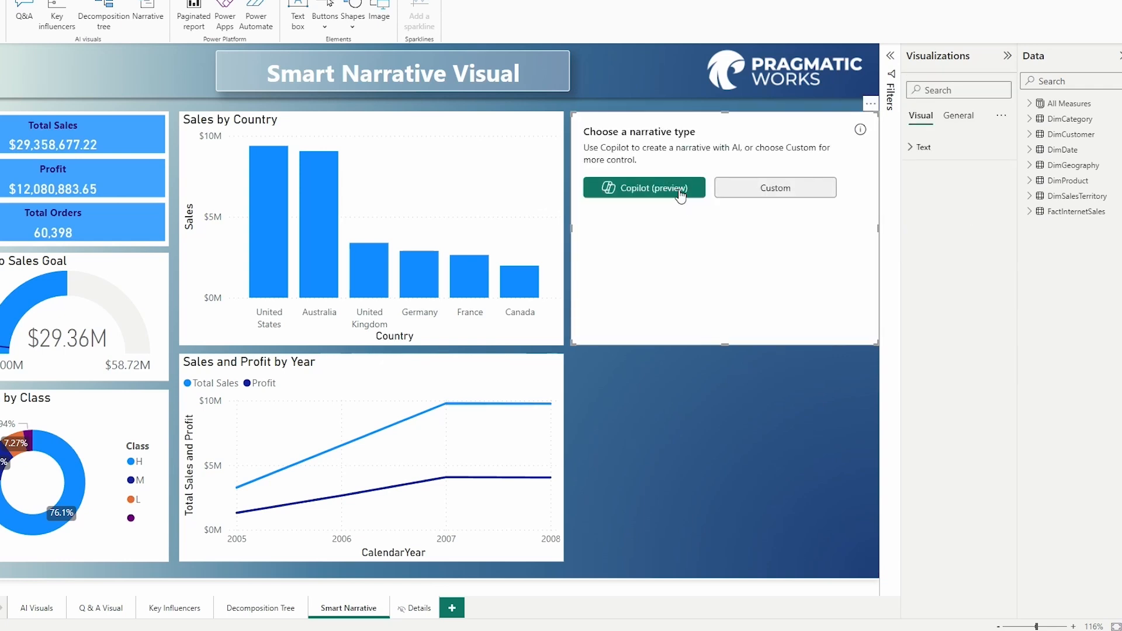
pyautogui.click(644, 187)
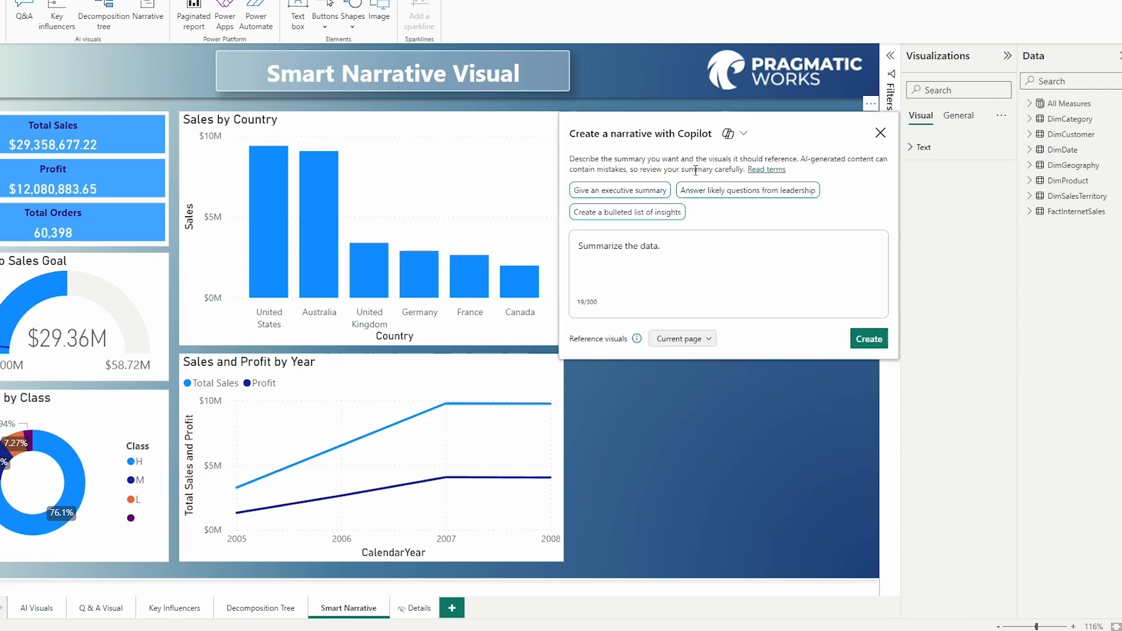
pyautogui.moveTo(744, 136)
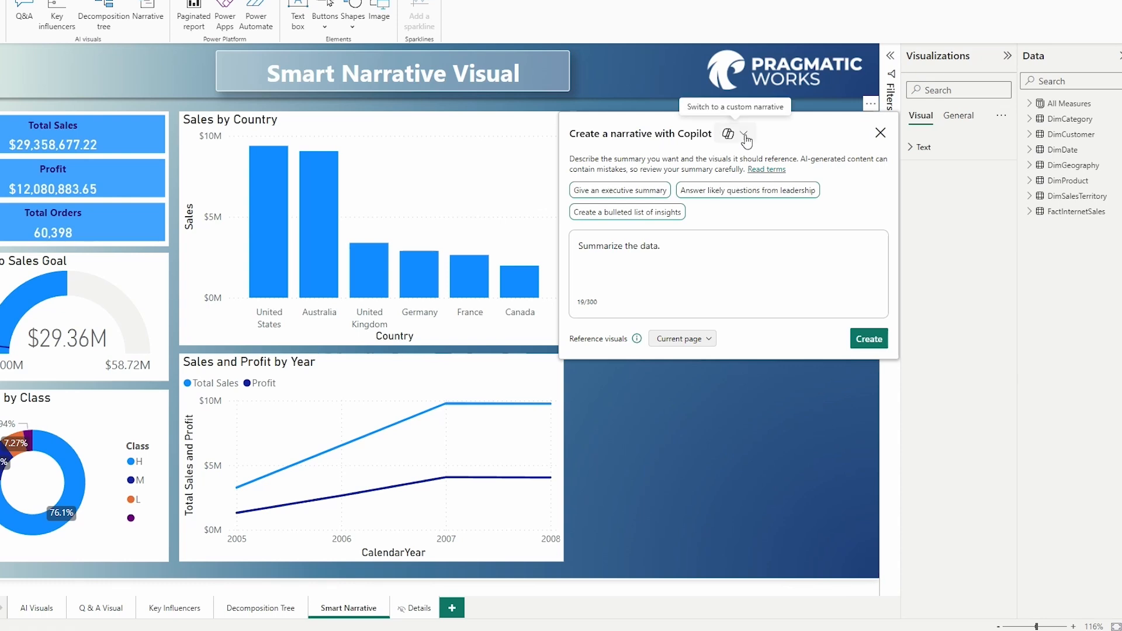
pyautogui.click(744, 135)
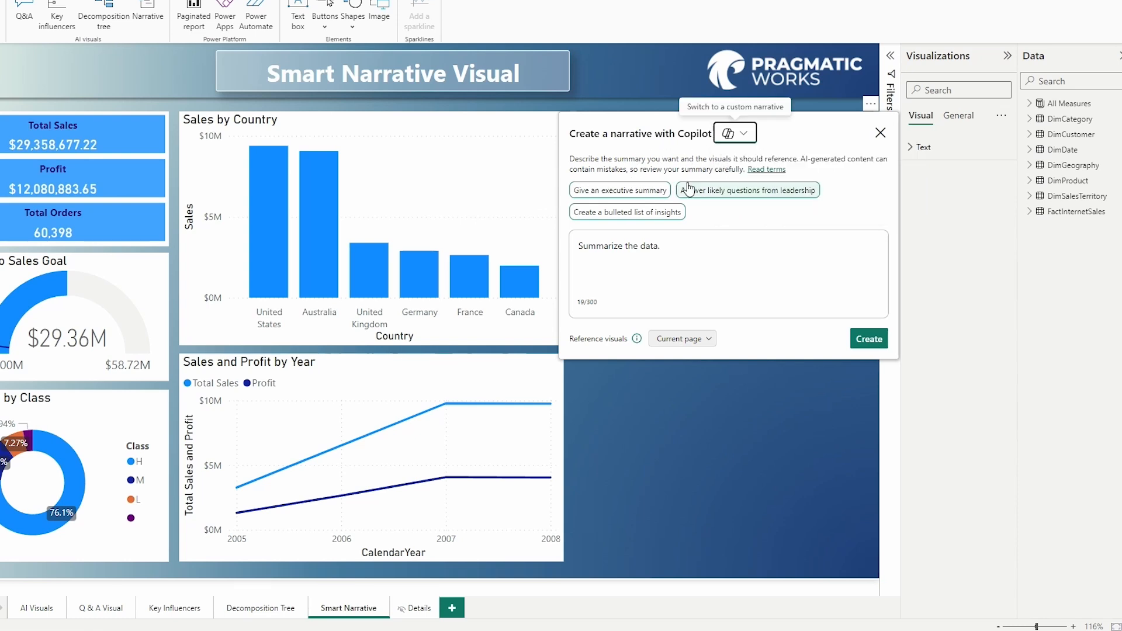
pyautogui.moveTo(727, 201)
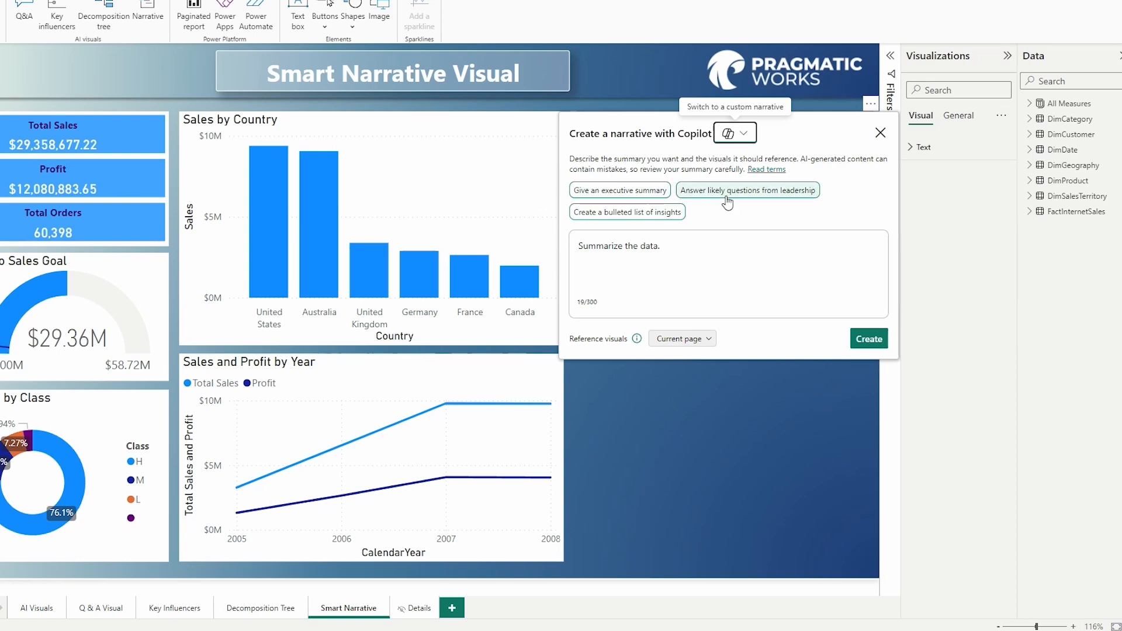
pyautogui.moveTo(605, 202)
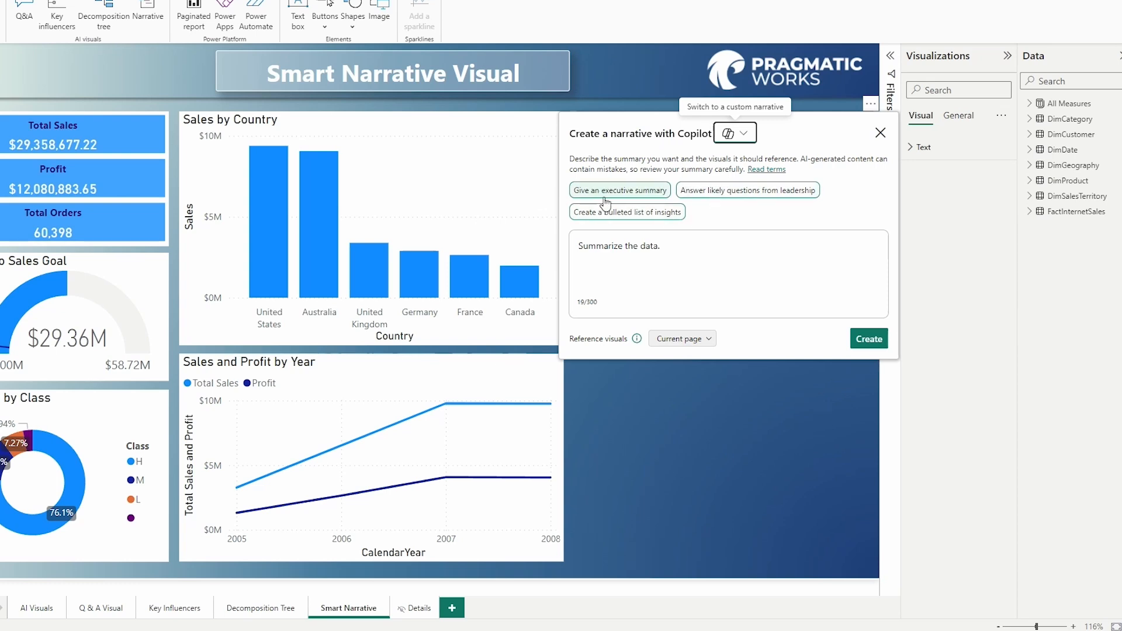
pyautogui.moveTo(737, 206)
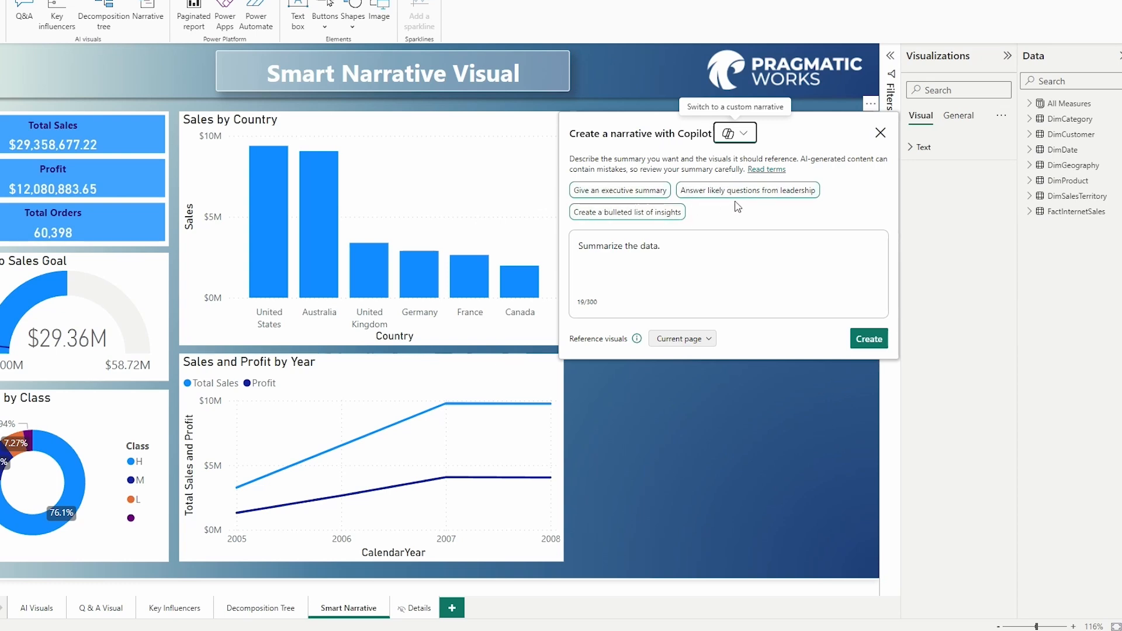
pyautogui.moveTo(658, 214)
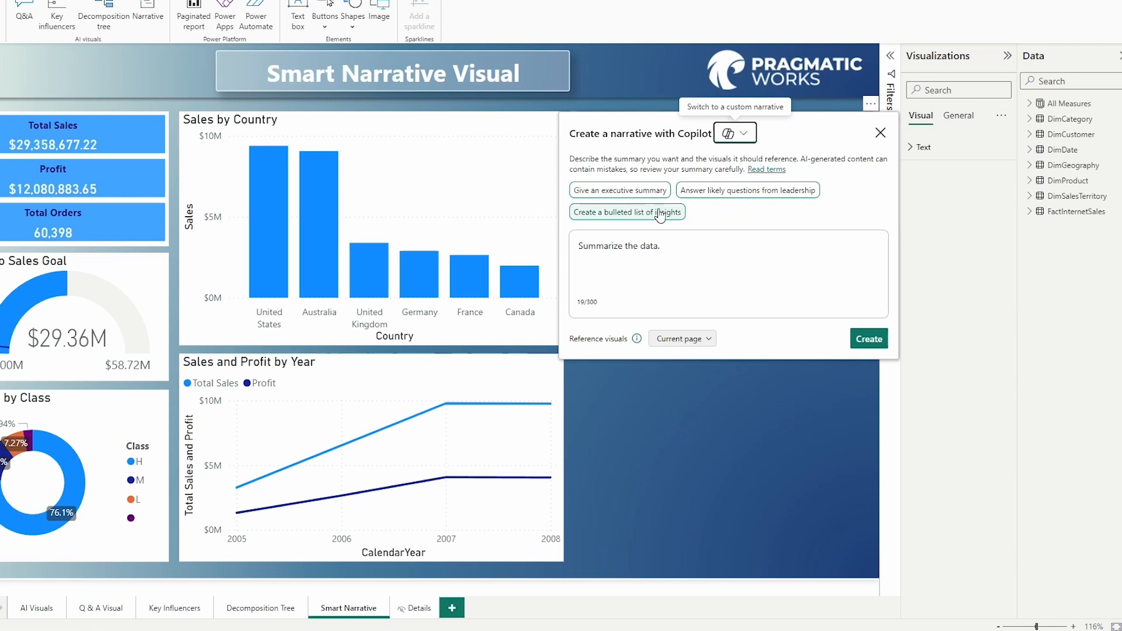
pyautogui.click(627, 212)
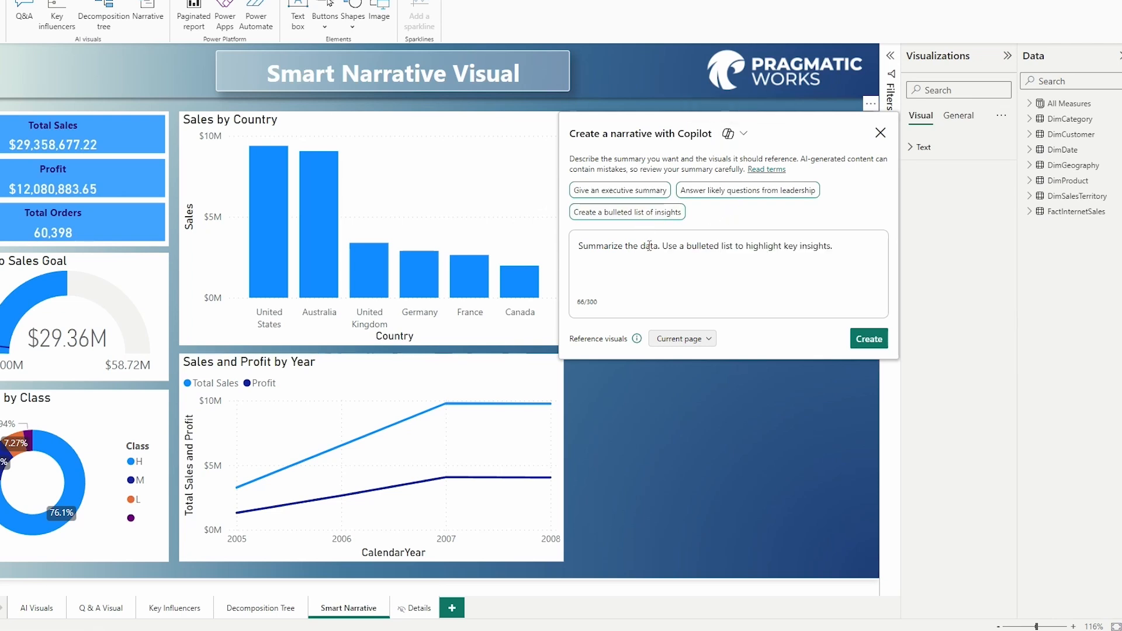
pyautogui.moveTo(738, 290)
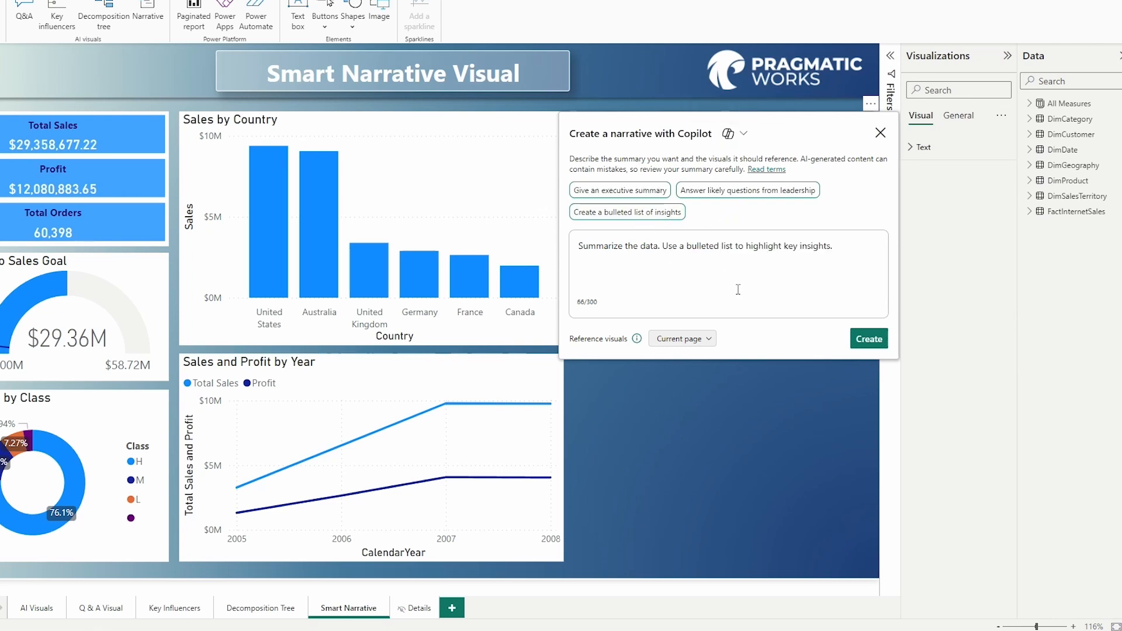
pyautogui.moveTo(834, 320)
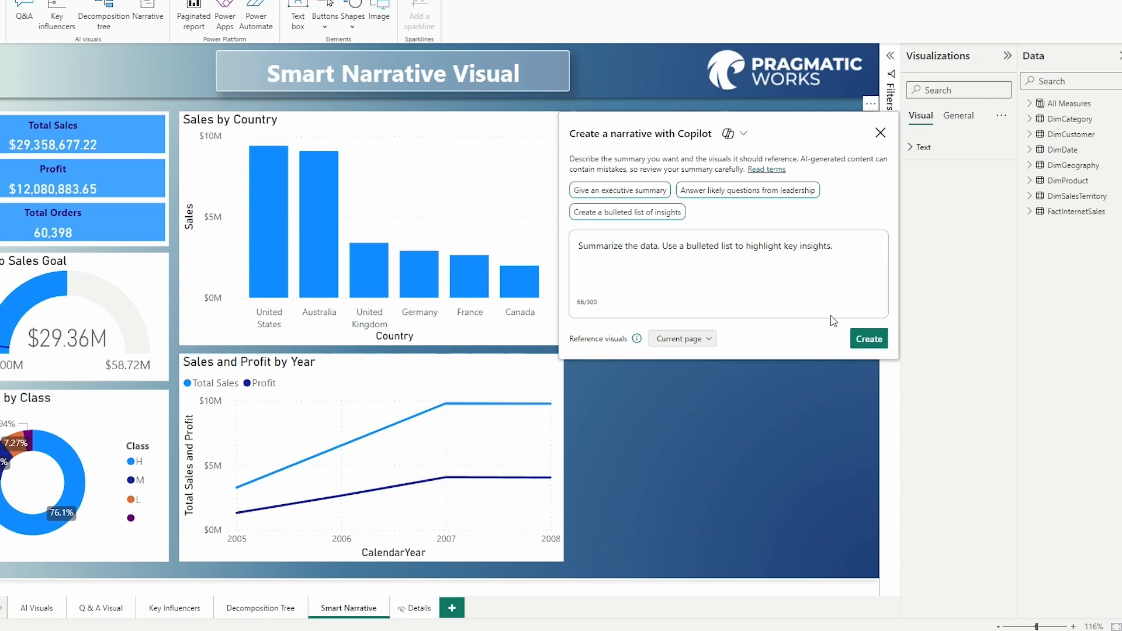
pyautogui.click(682, 338)
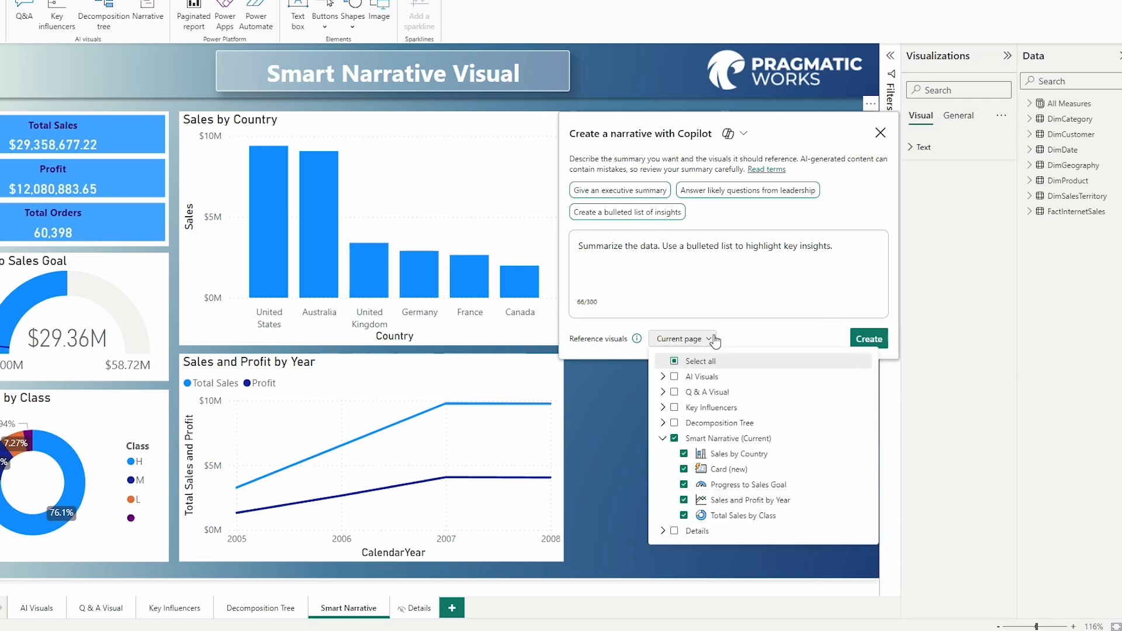
pyautogui.moveTo(716, 337)
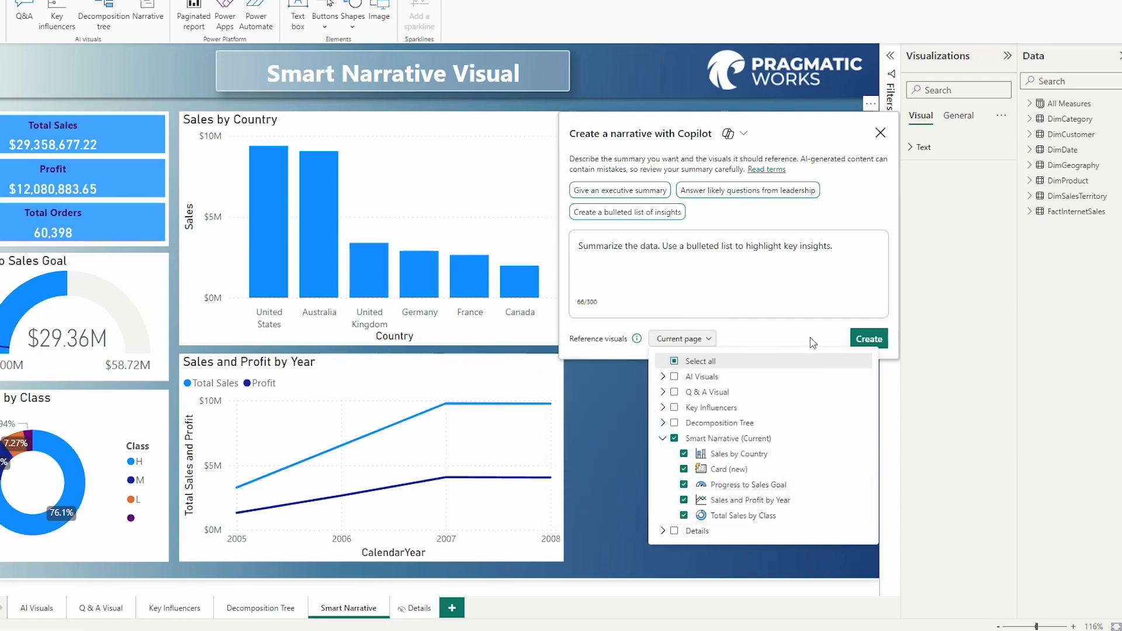
pyautogui.click(682, 338)
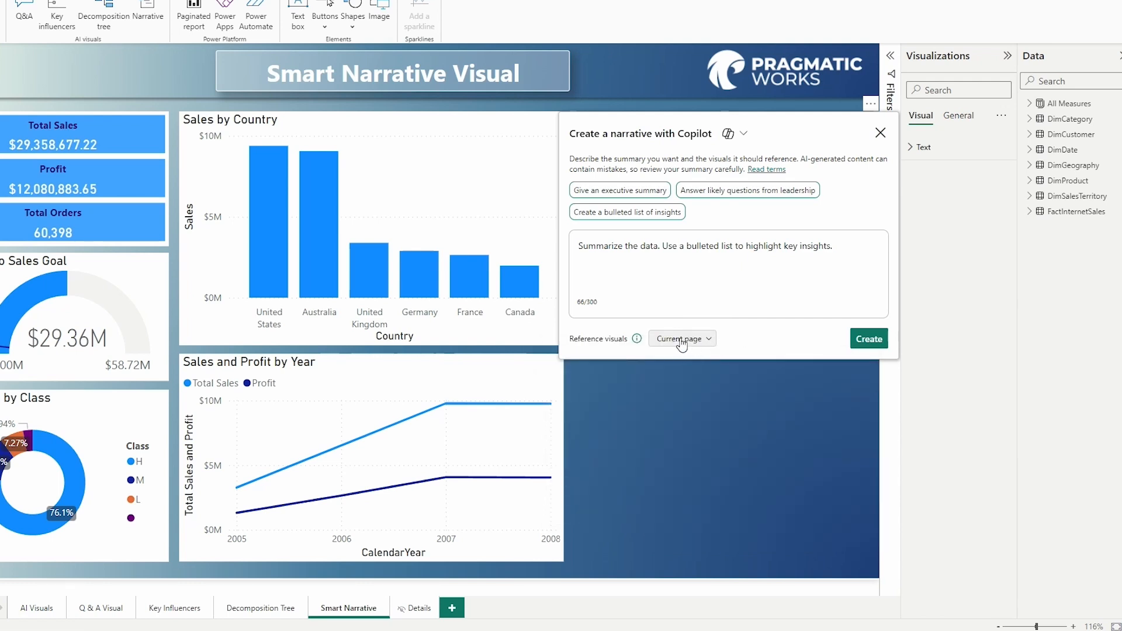
pyautogui.moveTo(636, 339)
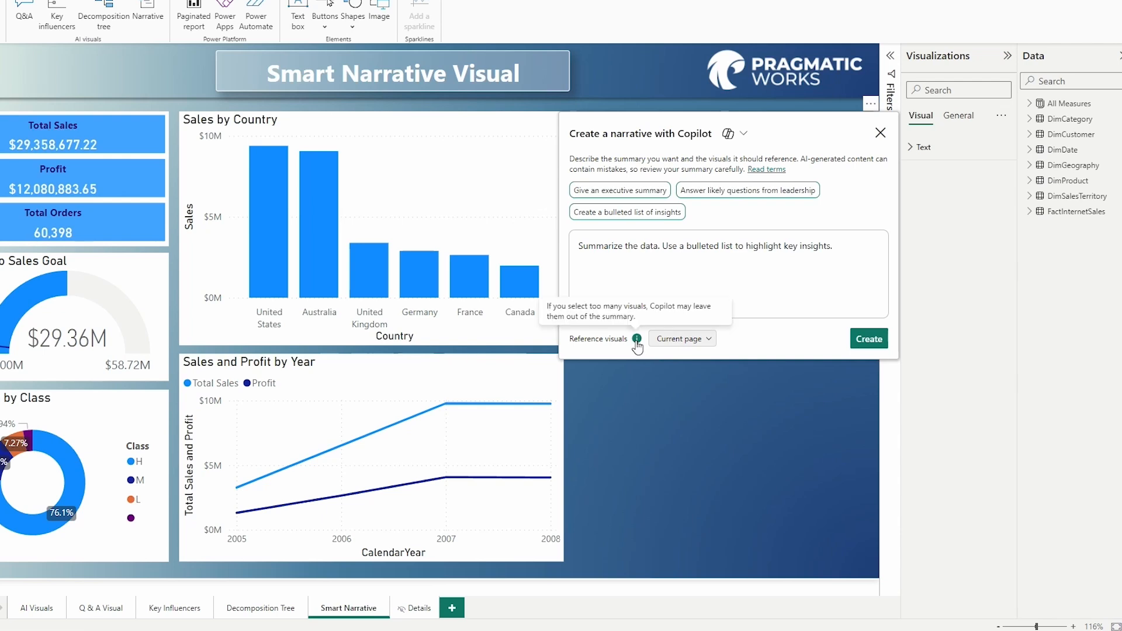
pyautogui.moveTo(751, 327)
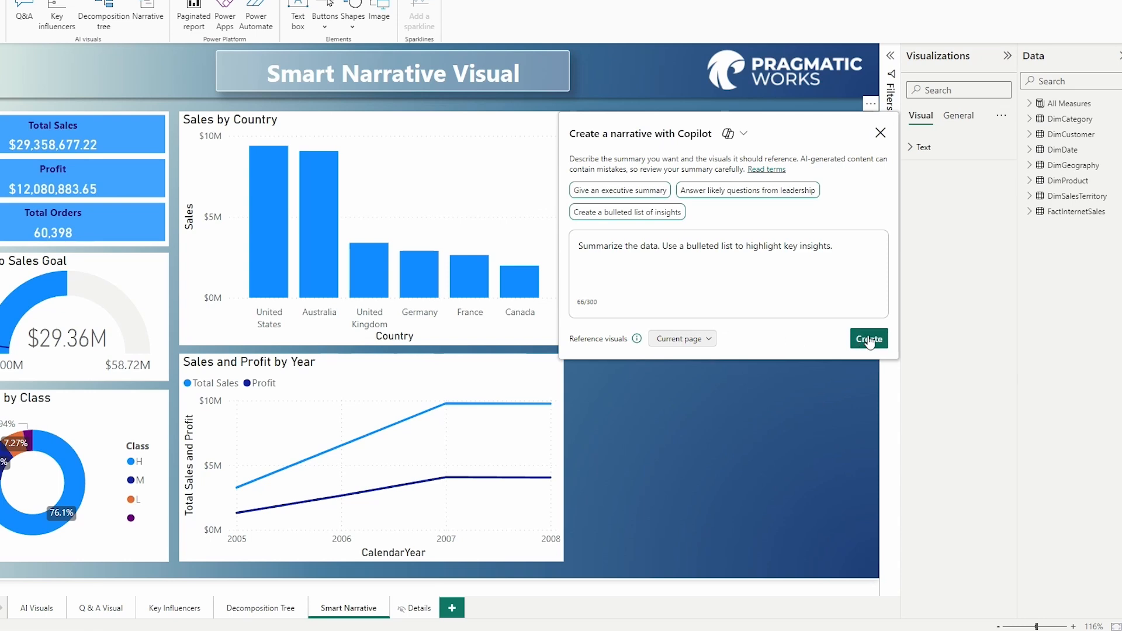
pyautogui.click(869, 339)
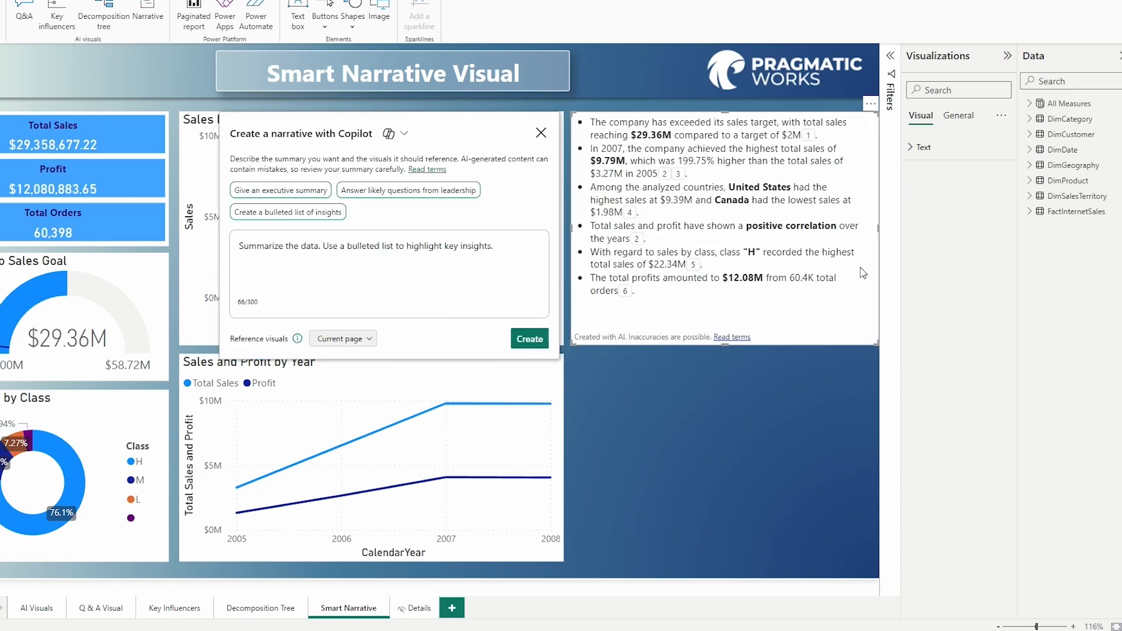
pyautogui.moveTo(704, 323)
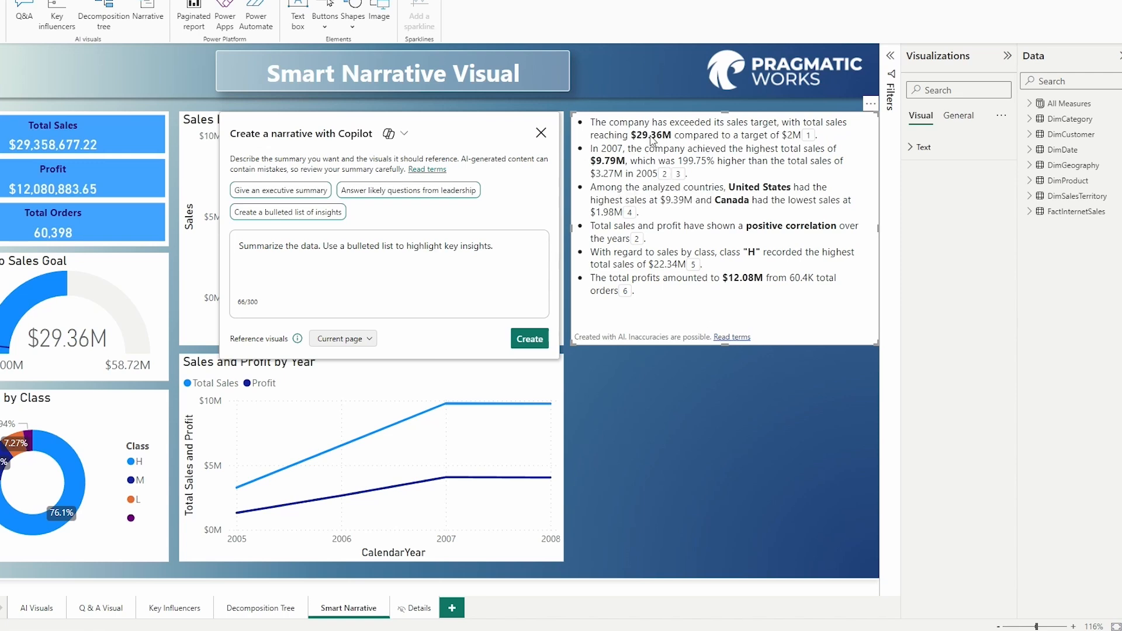
pyautogui.moveTo(667, 194)
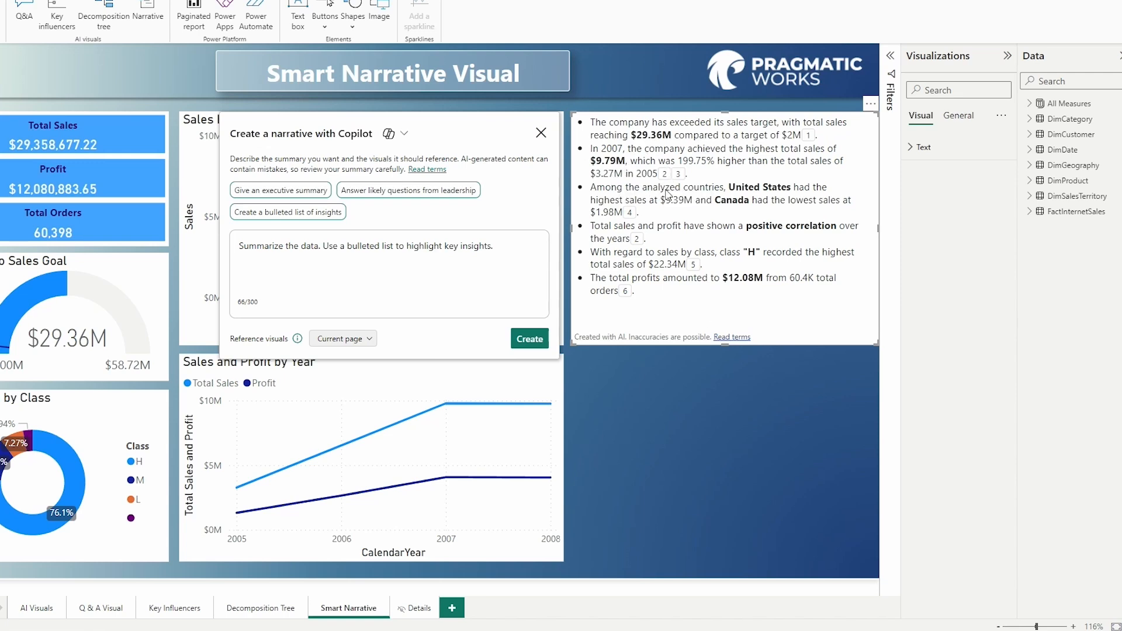
pyautogui.moveTo(790, 196)
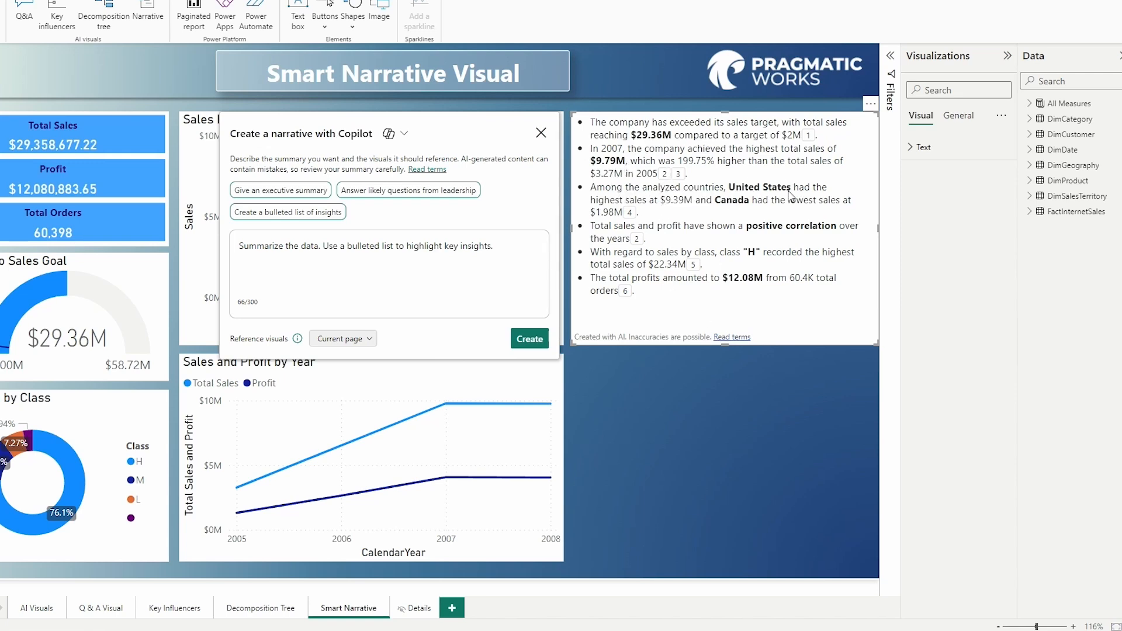
pyautogui.moveTo(700, 218)
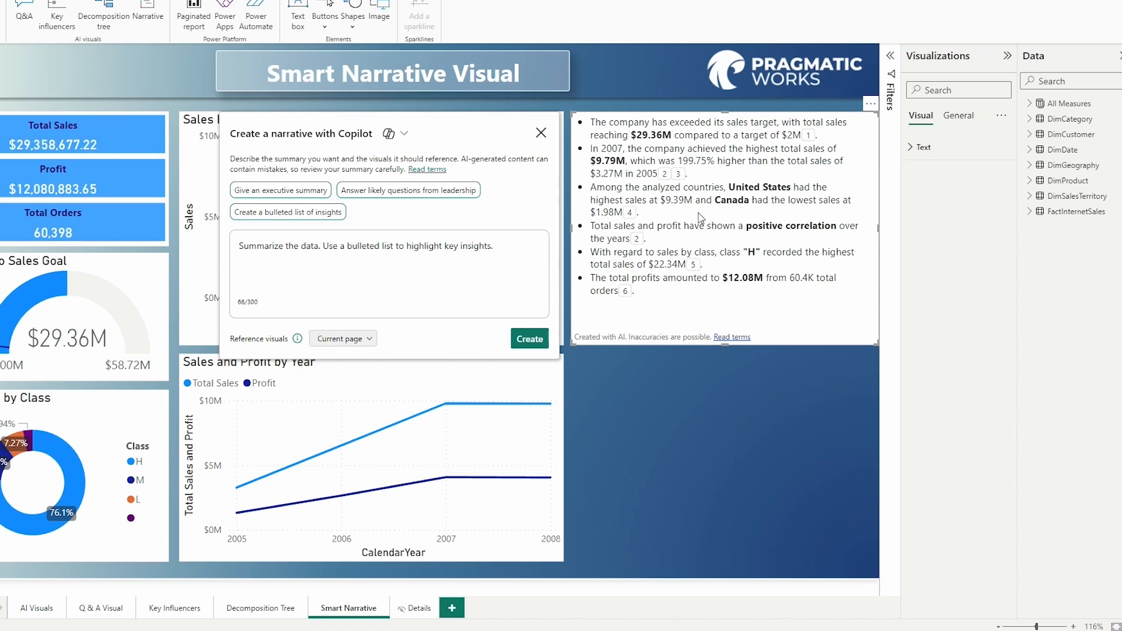
pyautogui.moveTo(737, 219)
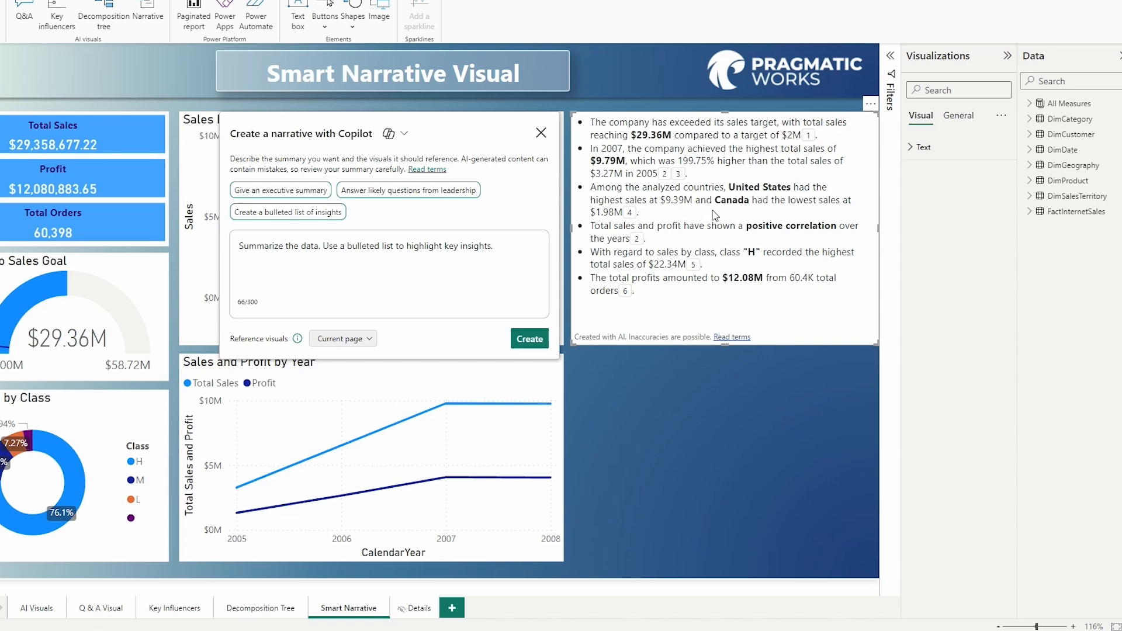
pyautogui.moveTo(682, 210)
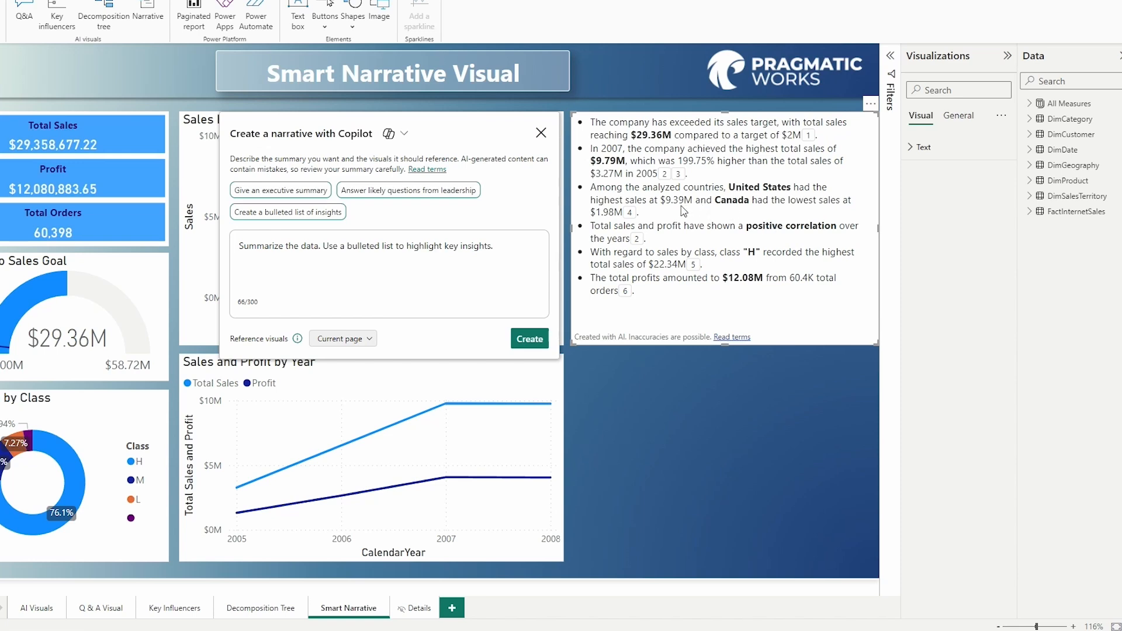
pyautogui.moveTo(795, 243)
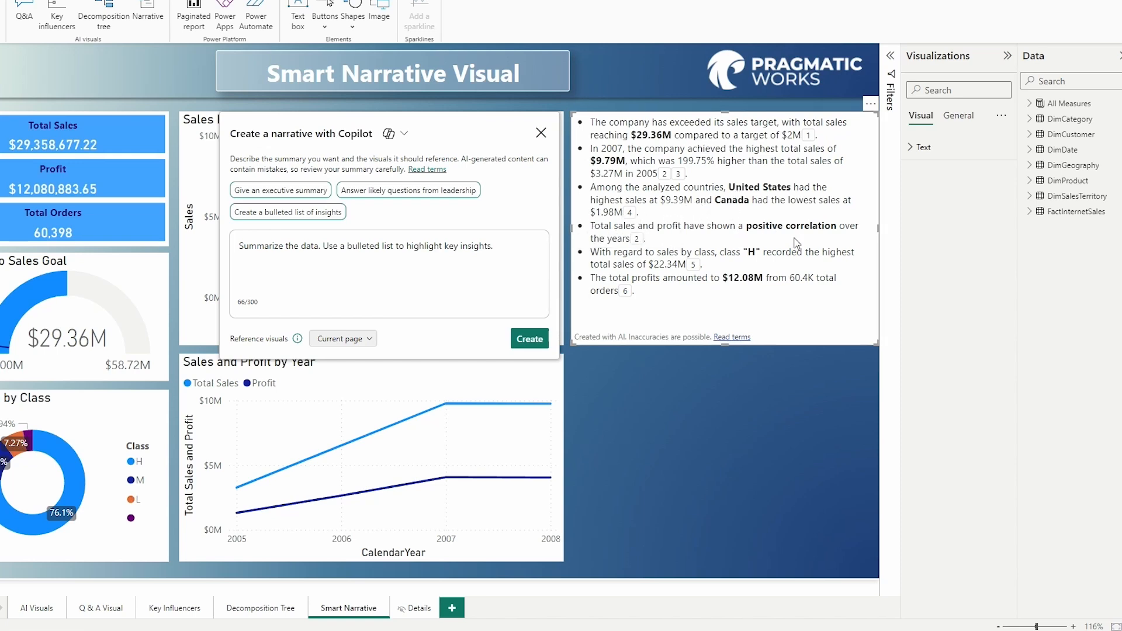
pyautogui.moveTo(673, 238)
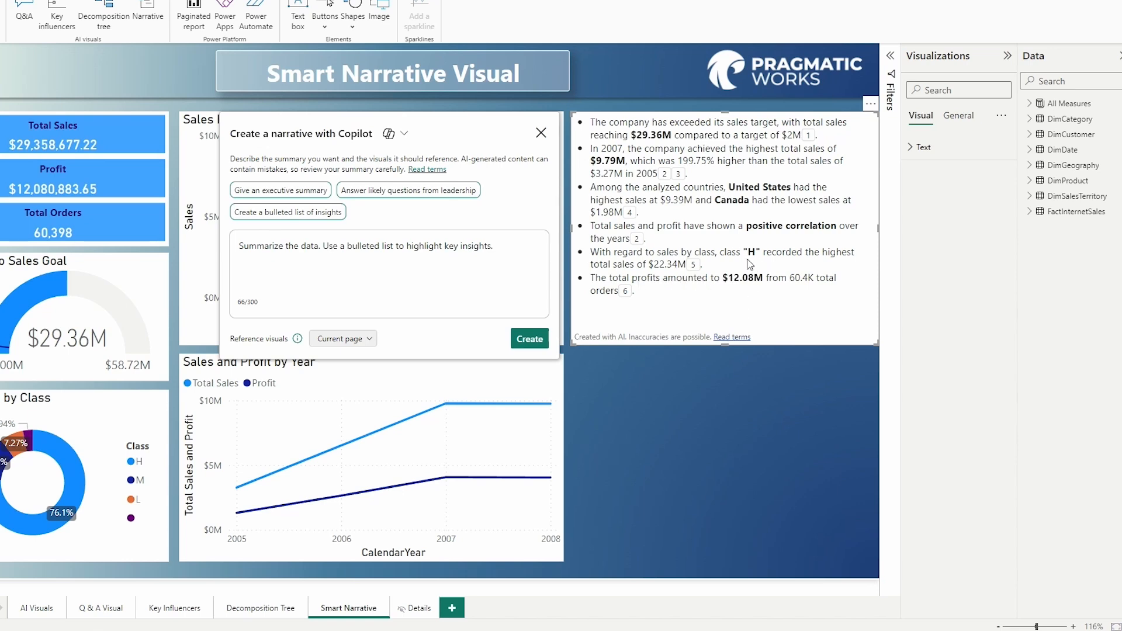
pyautogui.moveTo(726, 300)
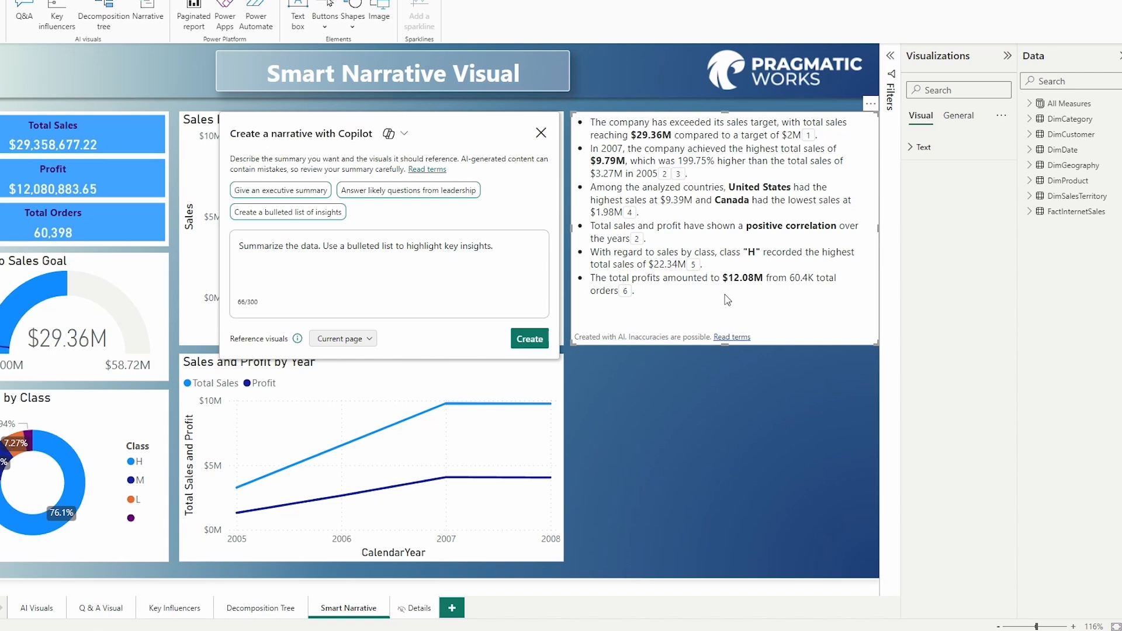
pyautogui.moveTo(767, 301)
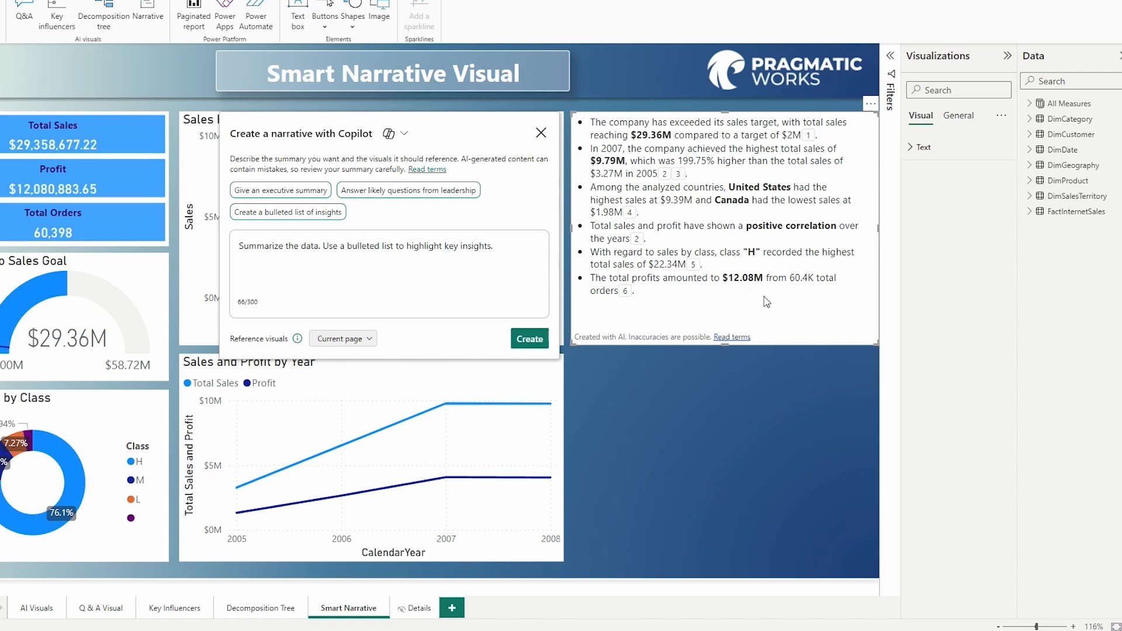
pyautogui.moveTo(801, 291)
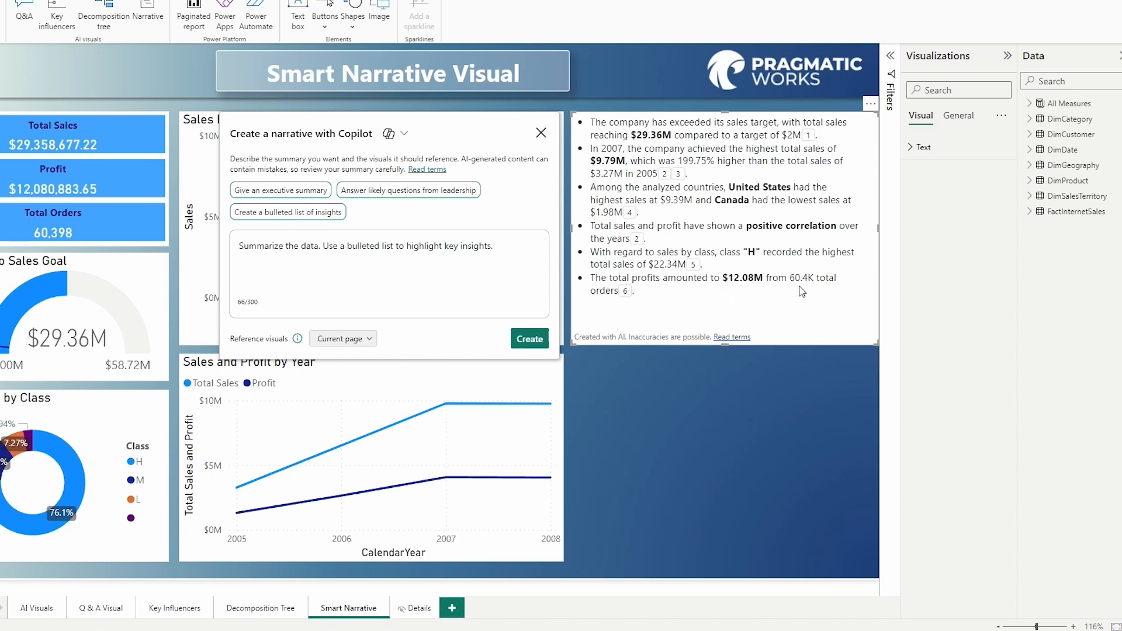
pyautogui.moveTo(712, 306)
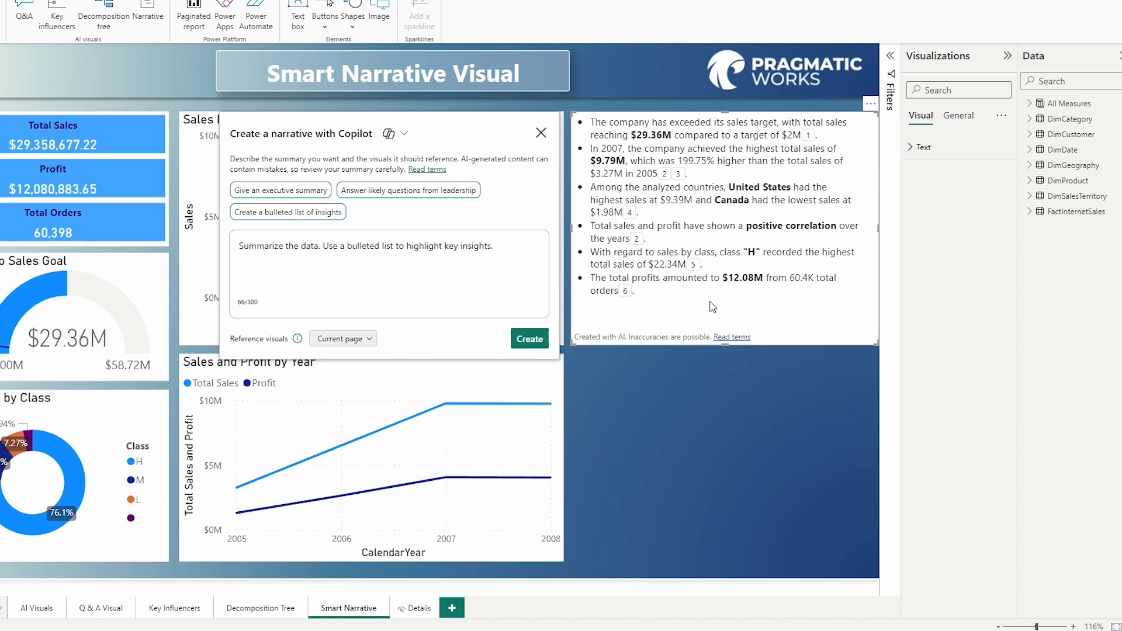
pyautogui.moveTo(761, 319)
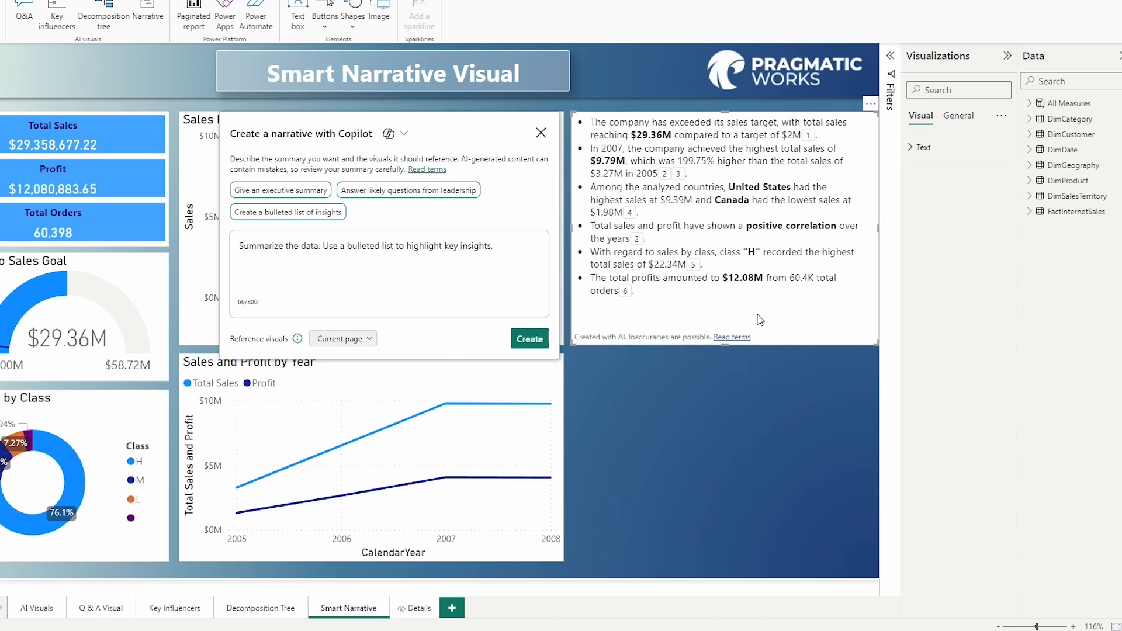
pyautogui.moveTo(747, 324)
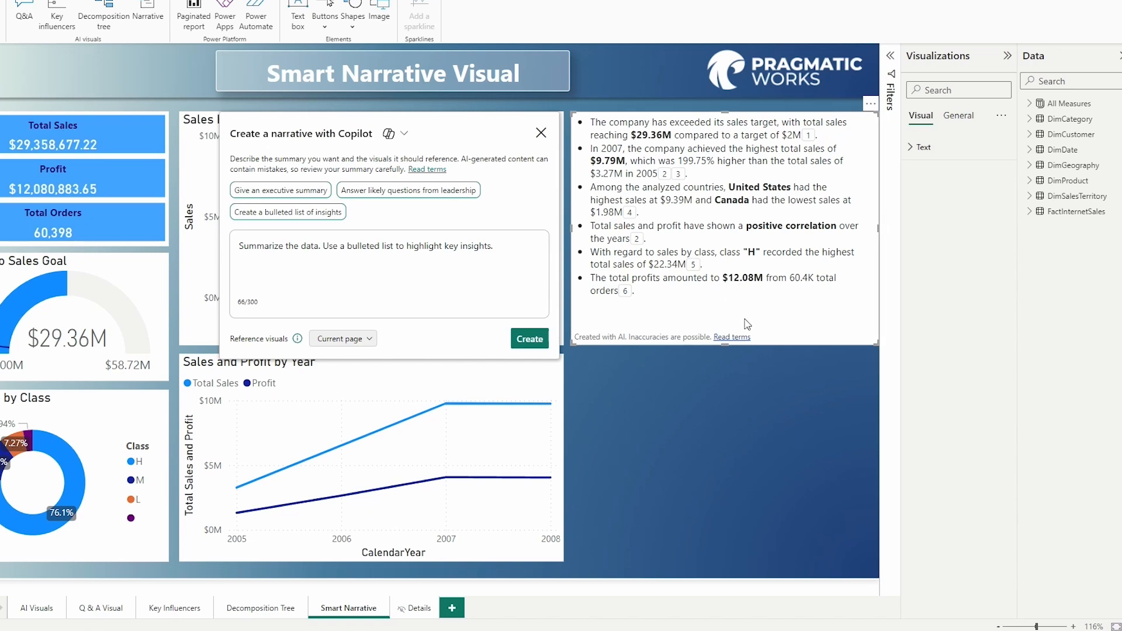
pyautogui.moveTo(743, 312)
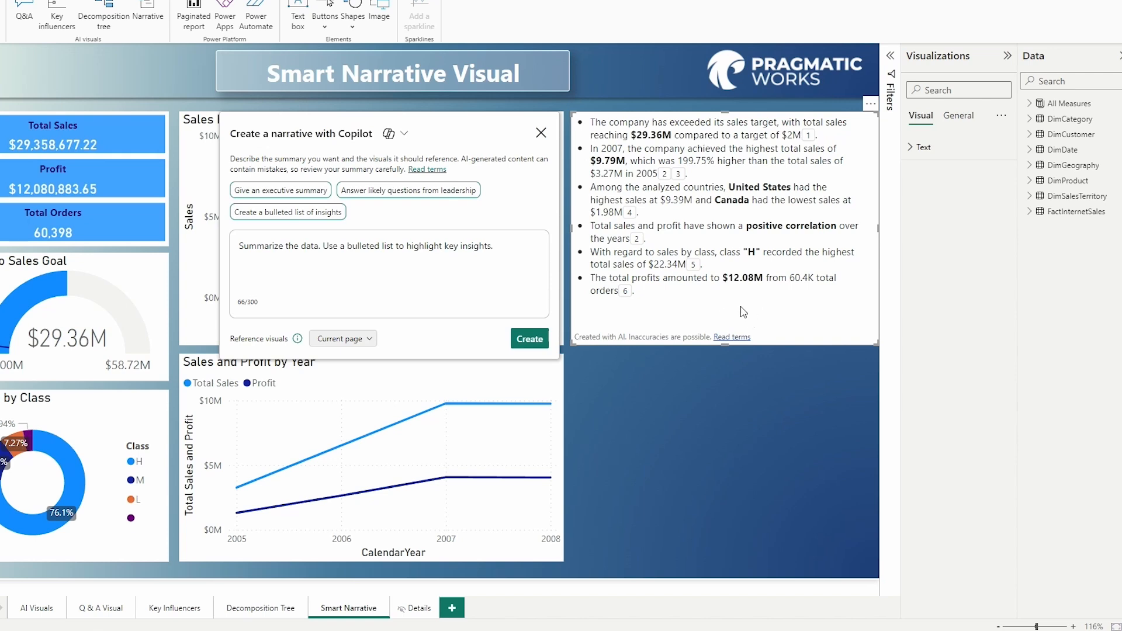
pyautogui.click(870, 103)
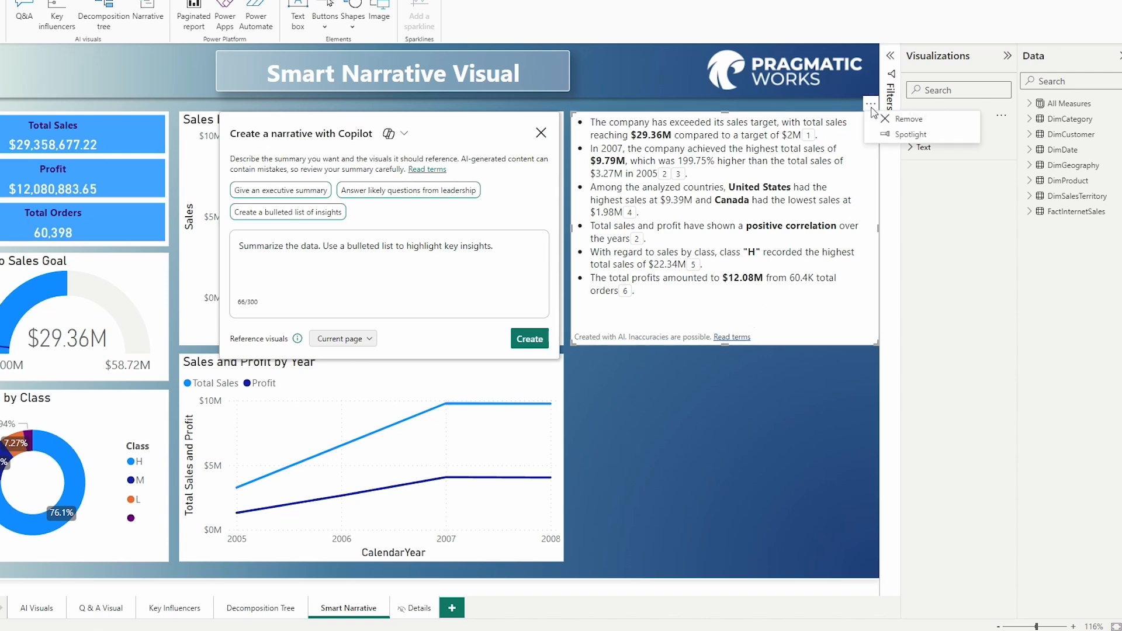
pyautogui.moveTo(898, 137)
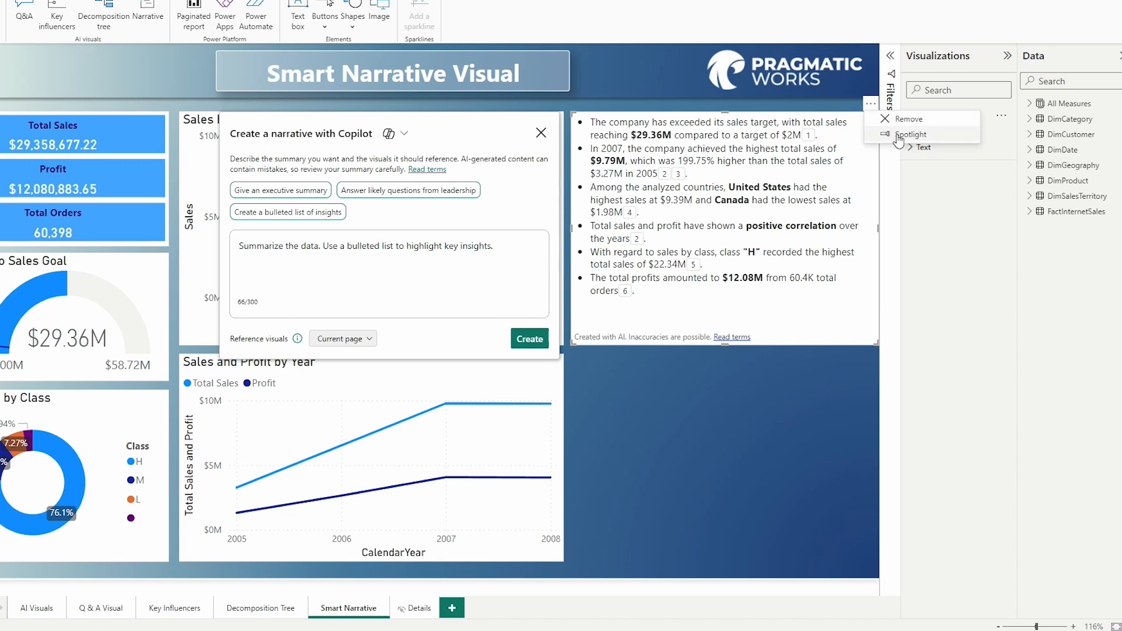
pyautogui.moveTo(900, 138)
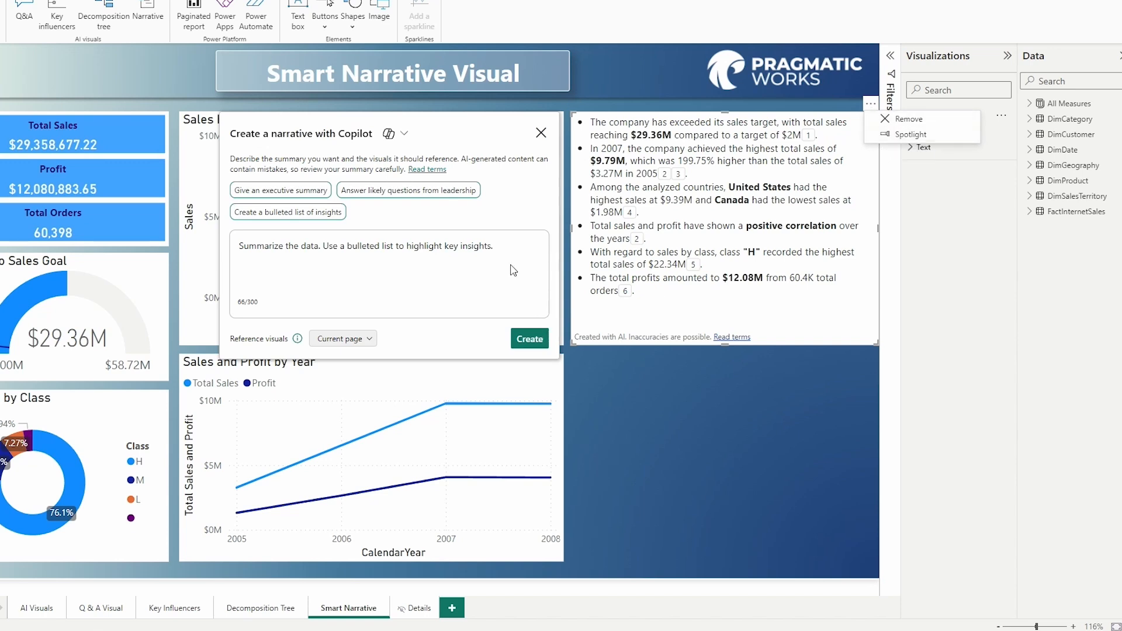
pyautogui.moveTo(519, 260)
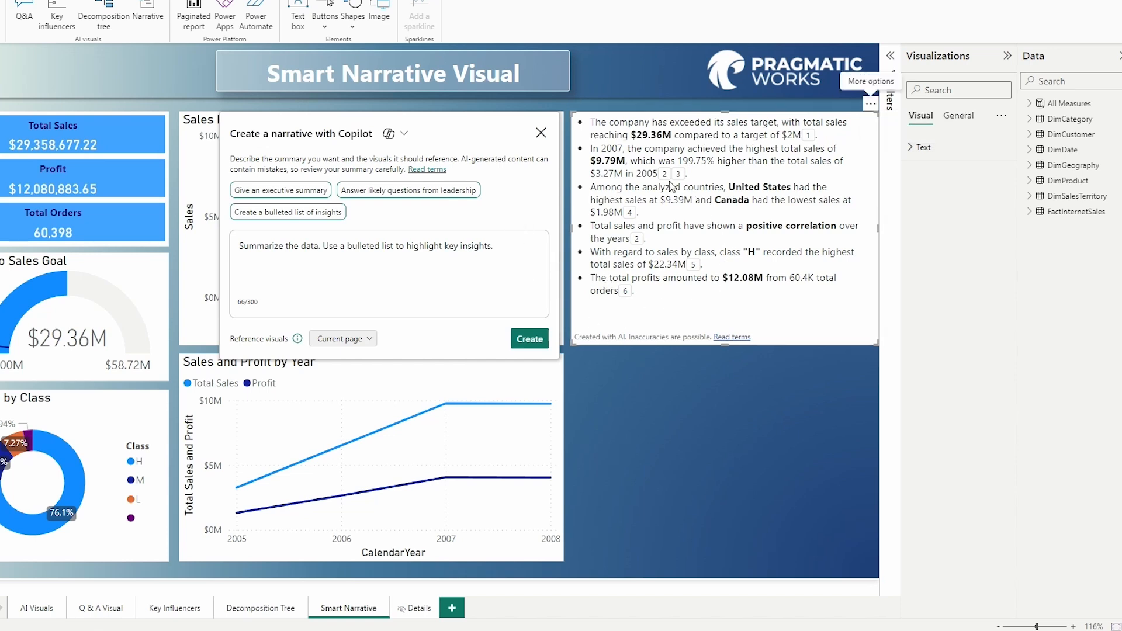
pyautogui.moveTo(665, 174)
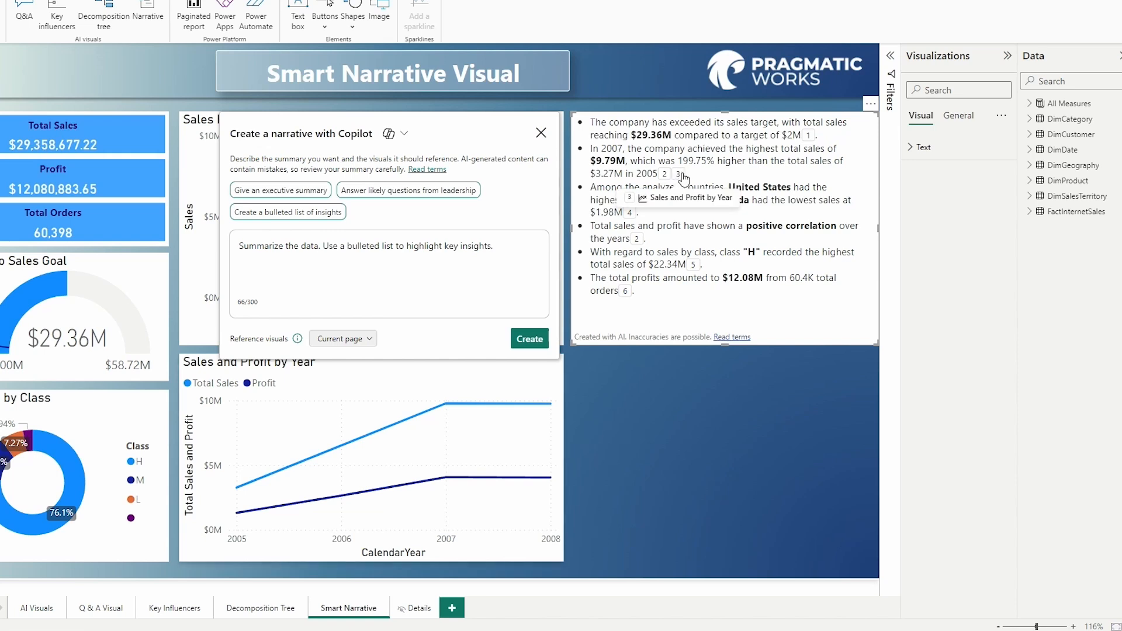
pyautogui.moveTo(799, 139)
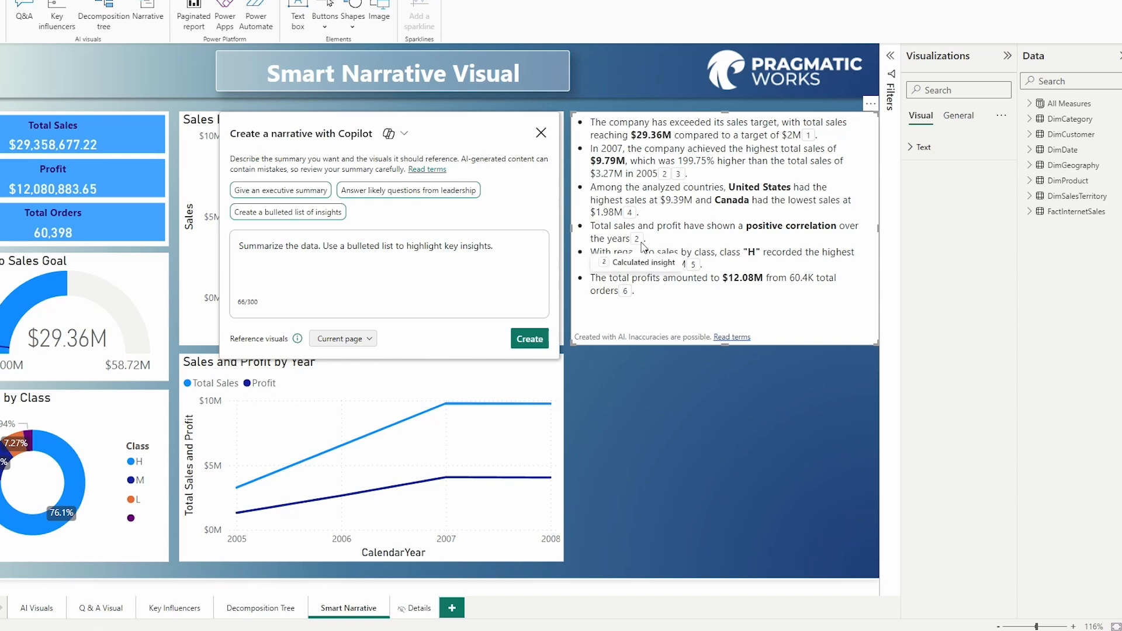
pyautogui.moveTo(630, 213)
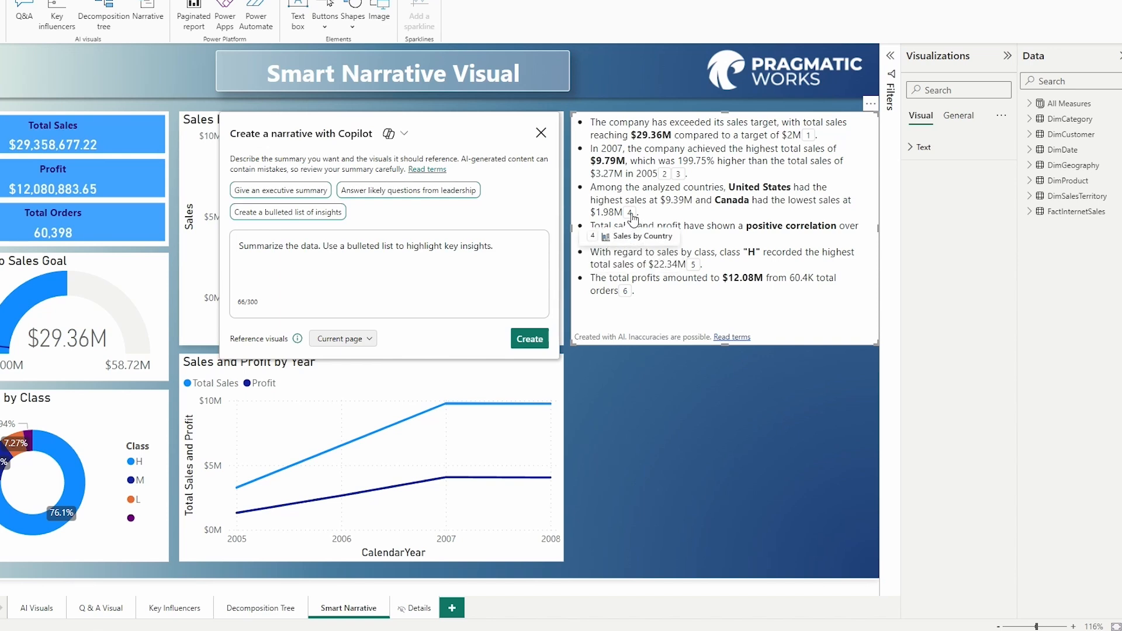
pyautogui.moveTo(695, 267)
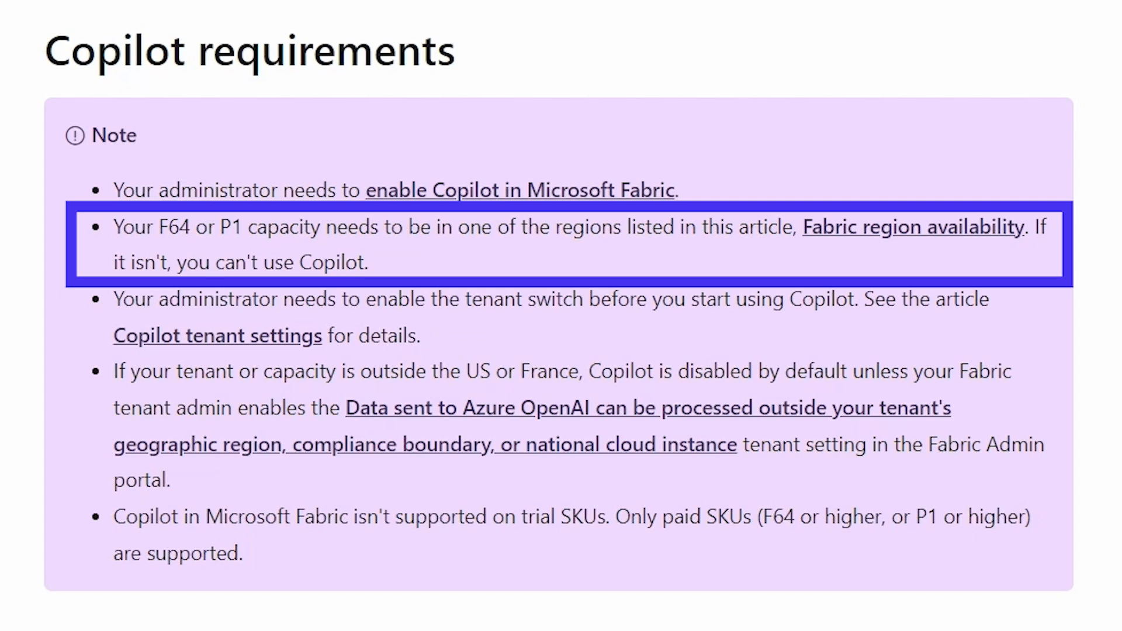
pyautogui.moveTo(896, 244)
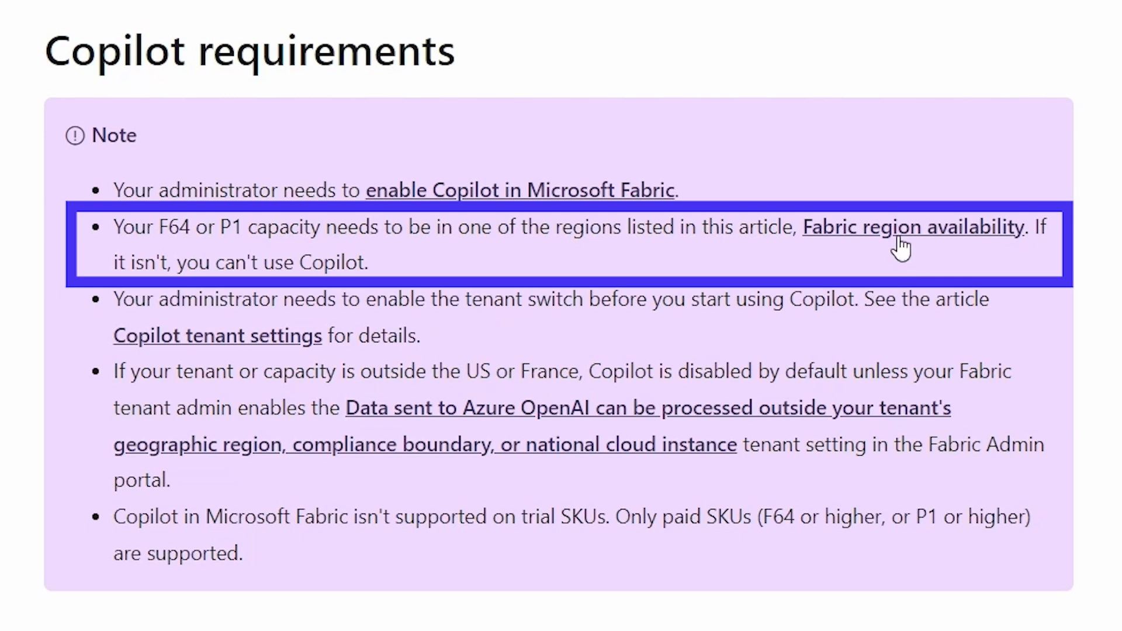